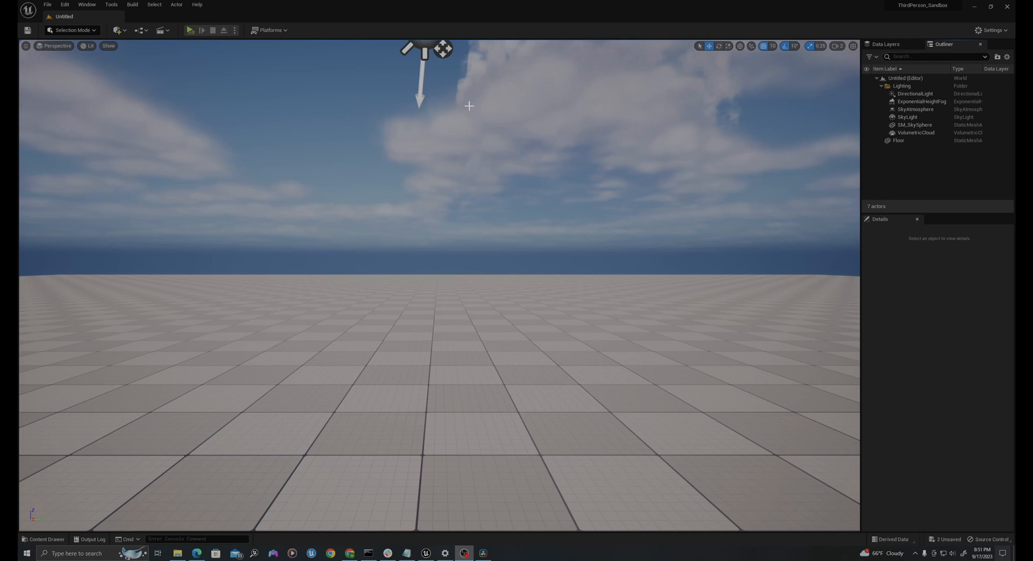
{"action": "mouse_move", "coordinate": [417, 158]}
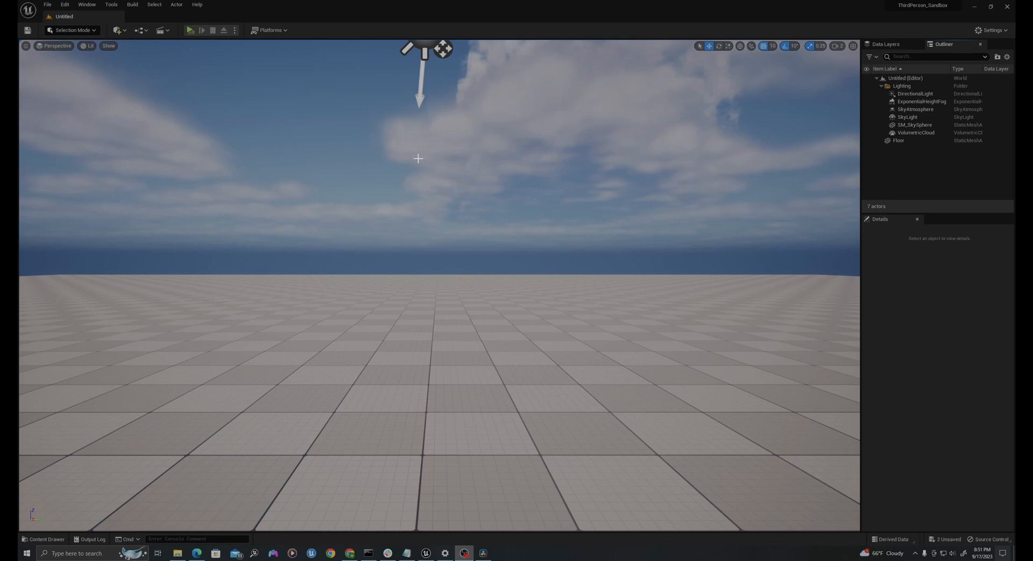
{"action": "mouse_move", "coordinate": [69, 137]}
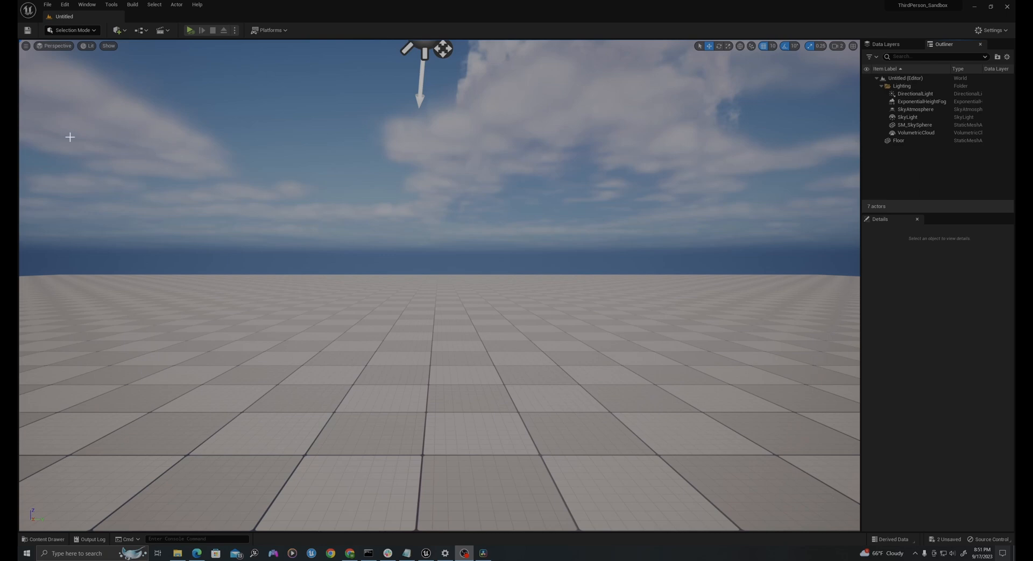
- Create a new Actor Blueprint named BP_AppendTextGroups in the AppendText folder
{"action": "left_click", "coordinate": [42, 539]}
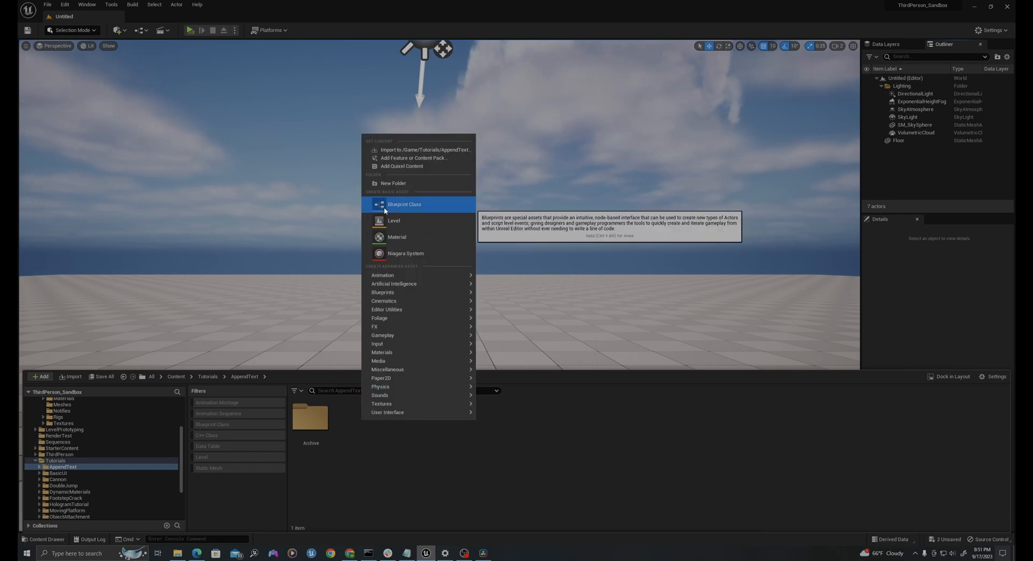
{"action": "left_click", "coordinate": [404, 204]}
{"action": "type", "text": "BP_AppendTextGroups"}
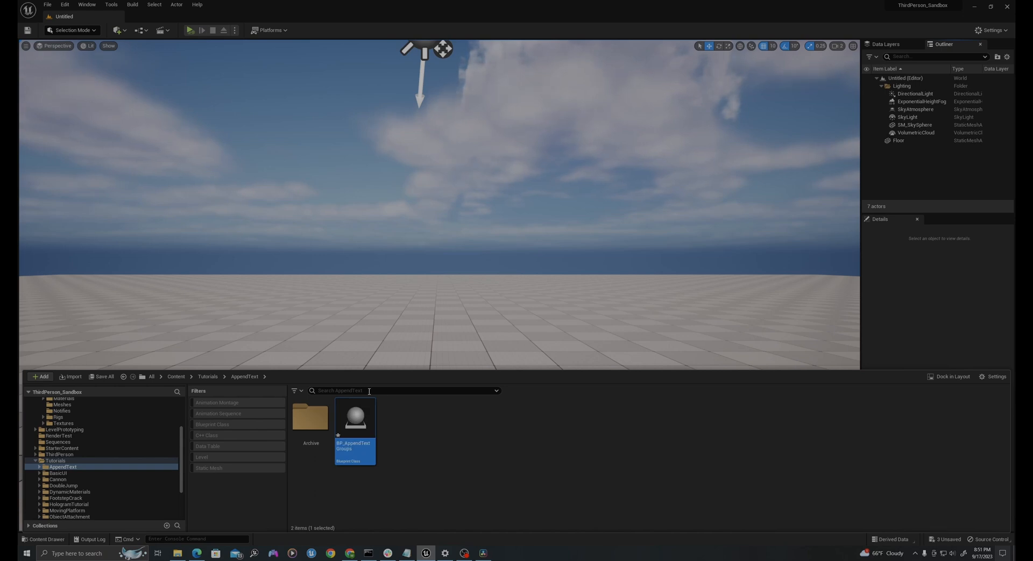
{"action": "mouse_move", "coordinate": [356, 419]}
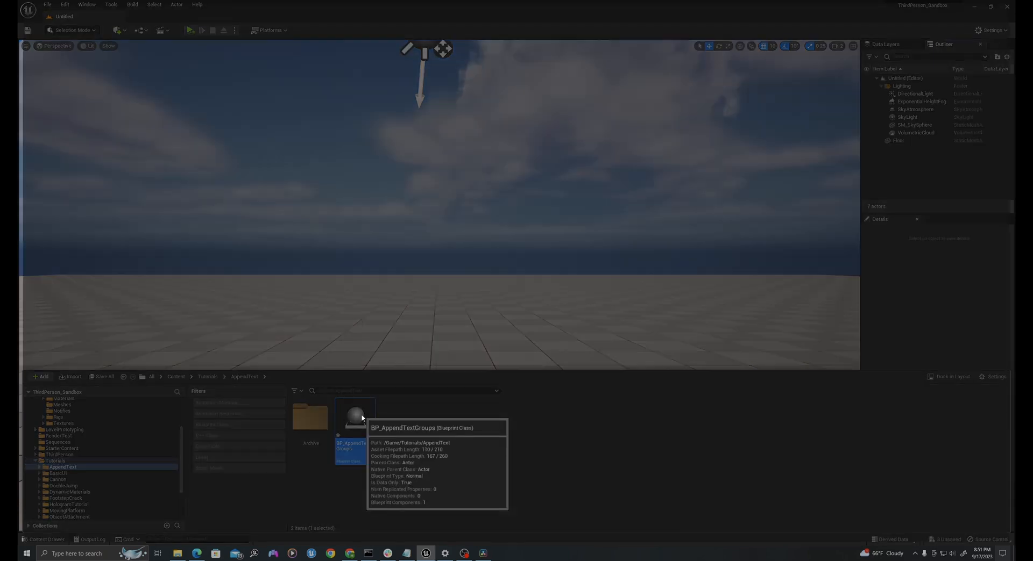
- Open BP_AppendTextGroups in the editor and show its Construction Script graph
{"action": "double_click", "coordinate": [353, 415]}
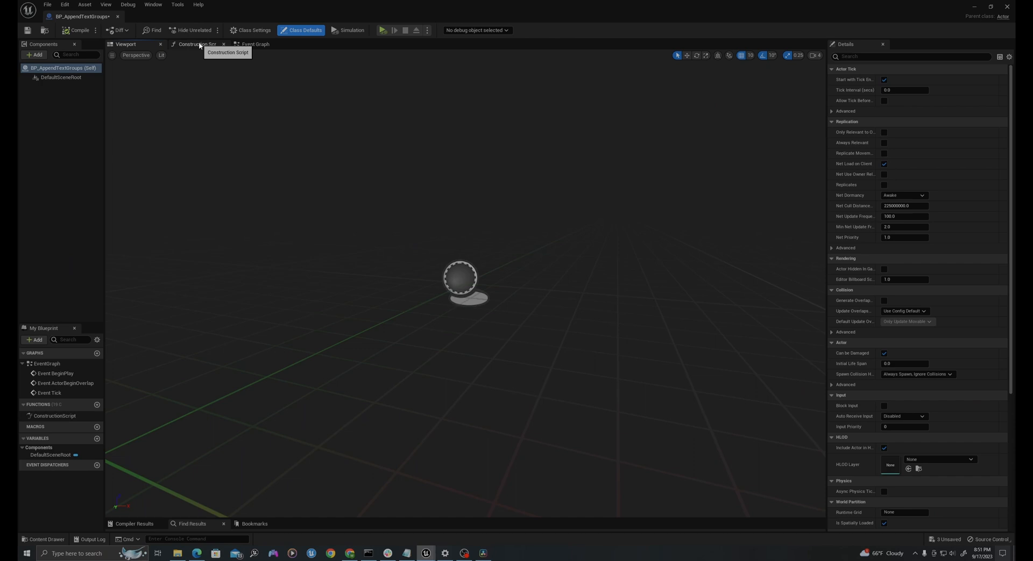
{"action": "left_click", "coordinate": [196, 44]}
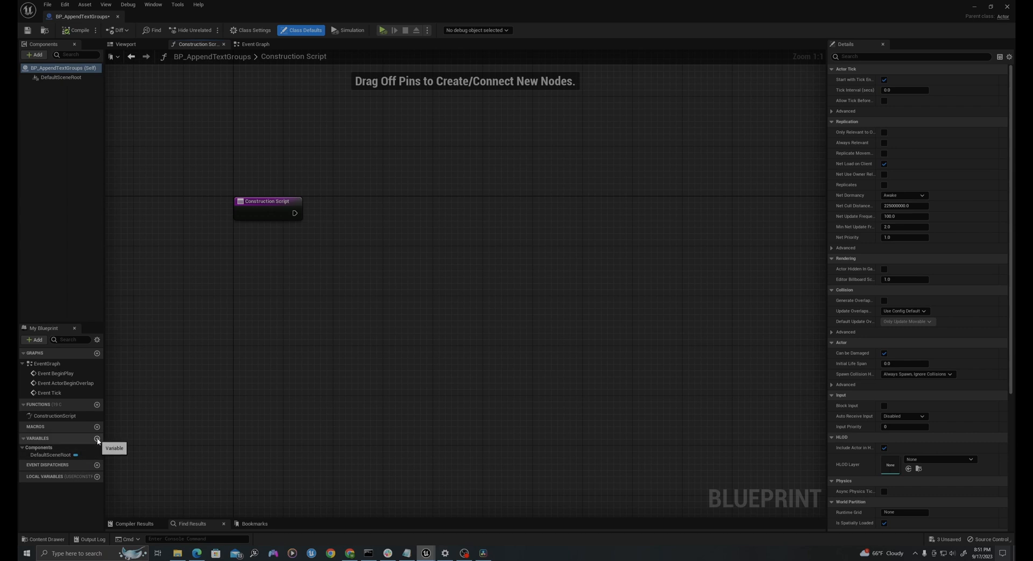
- Add a String variable Name and a second variable named Age
{"action": "left_click", "coordinate": [97, 438]}
{"action": "type", "text": "Name"}
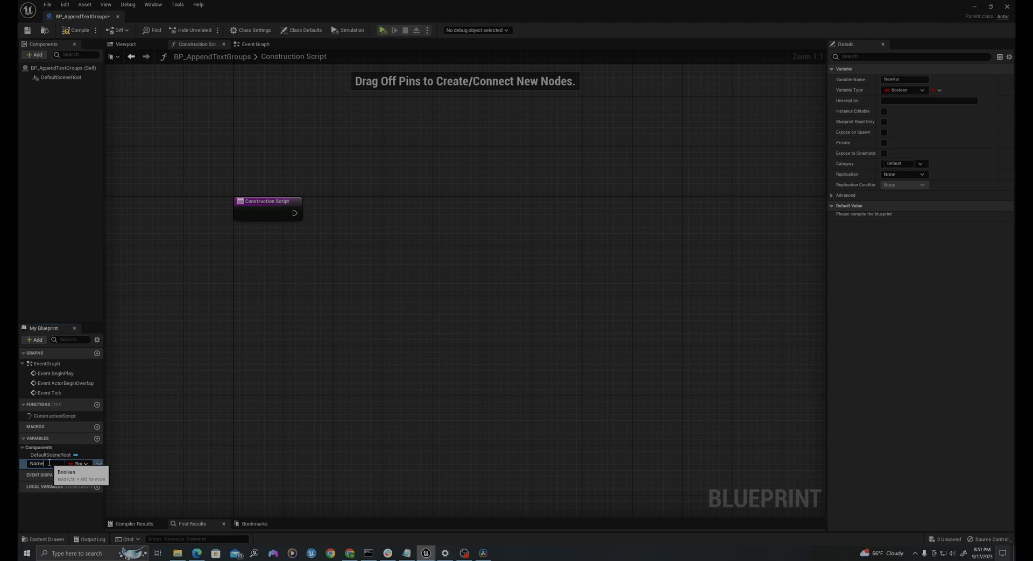
{"action": "left_click", "coordinate": [78, 464]}
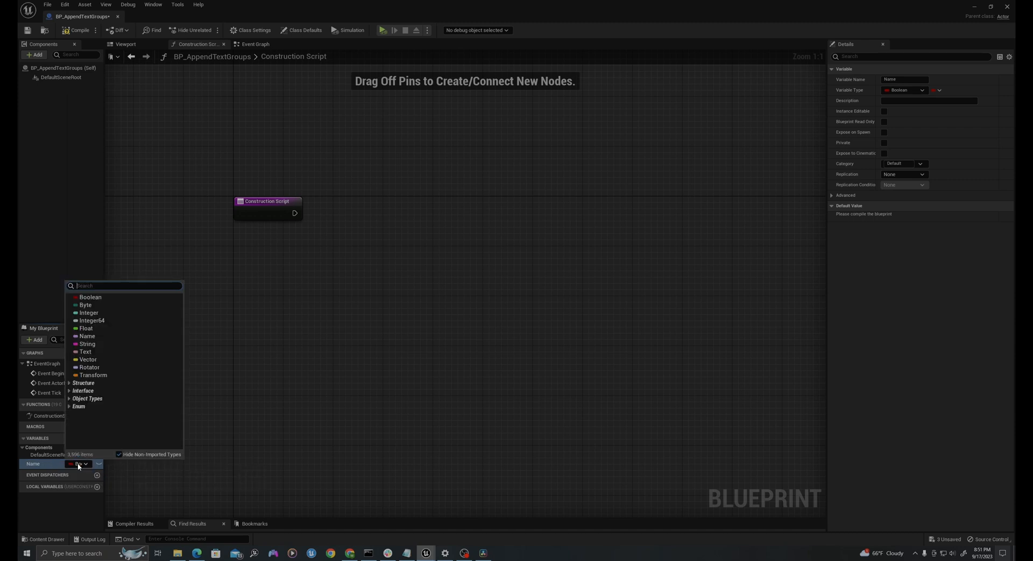
{"action": "left_click", "coordinate": [86, 344]}
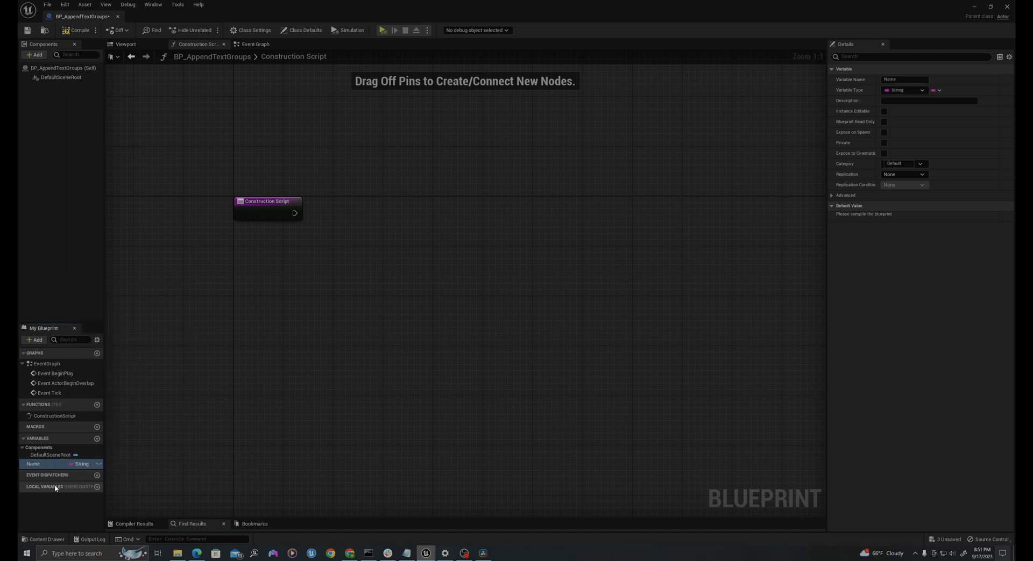
{"action": "left_click", "coordinate": [34, 464]}
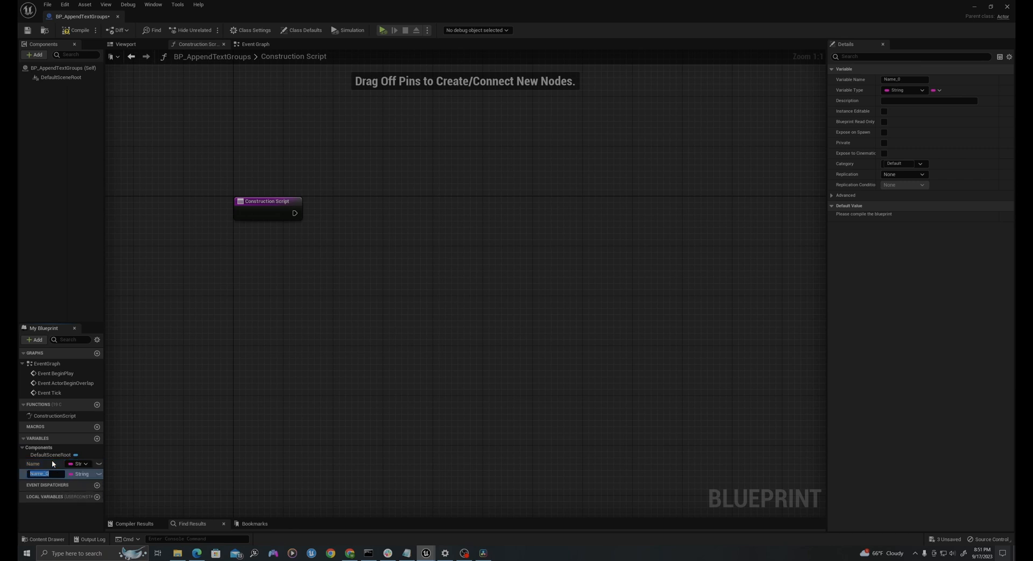
{"action": "type", "text": "Age"}
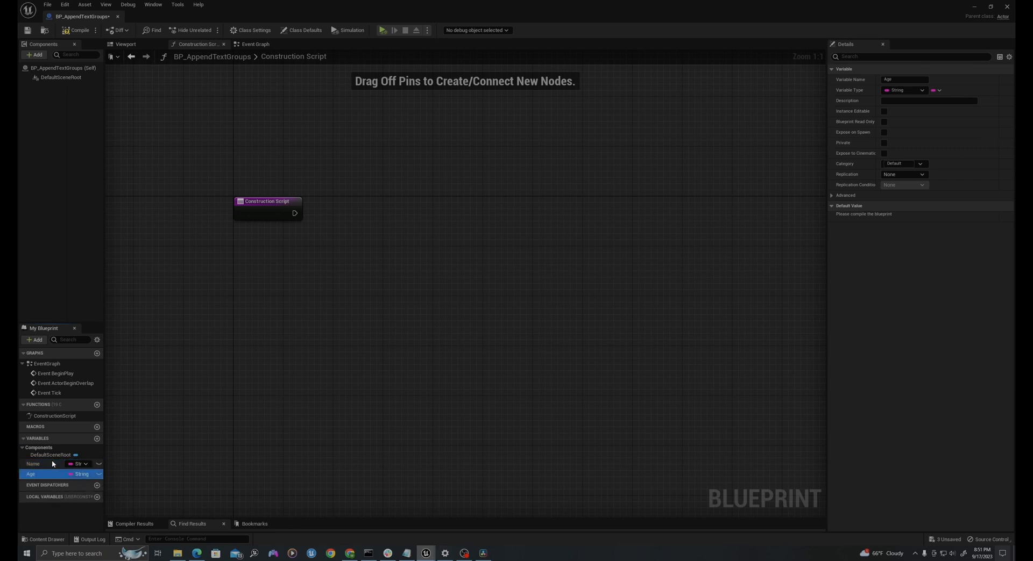
- Add String variables ParentOneName, ParentTwoName and Salutation
{"action": "left_click", "coordinate": [97, 439]}
{"action": "type", "text": "ParentOneNam"}
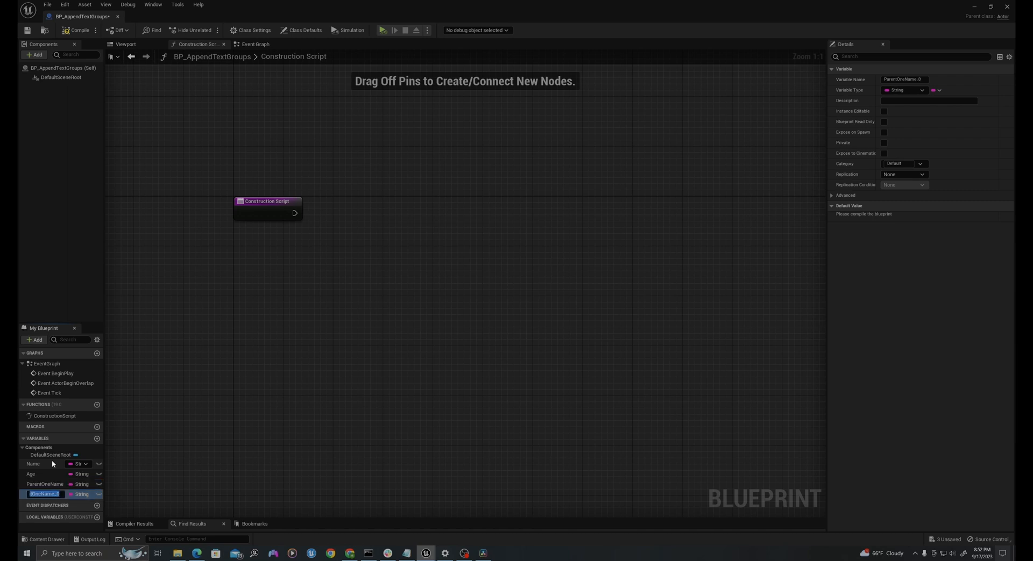
{"action": "type", "text": "entTwoName"}
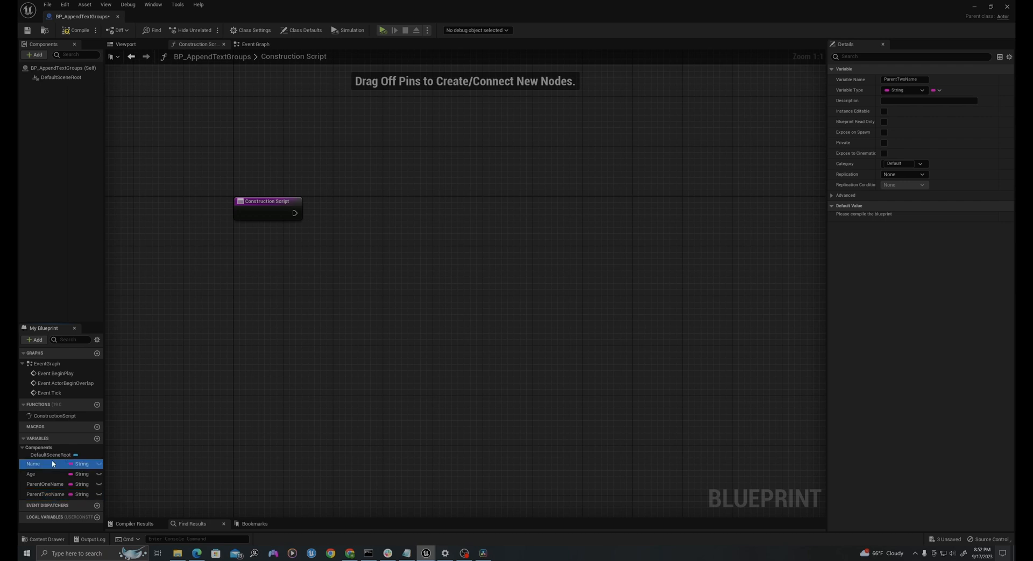
{"action": "left_click", "coordinate": [33, 464]}
{"action": "type", "text": "Salutation"}
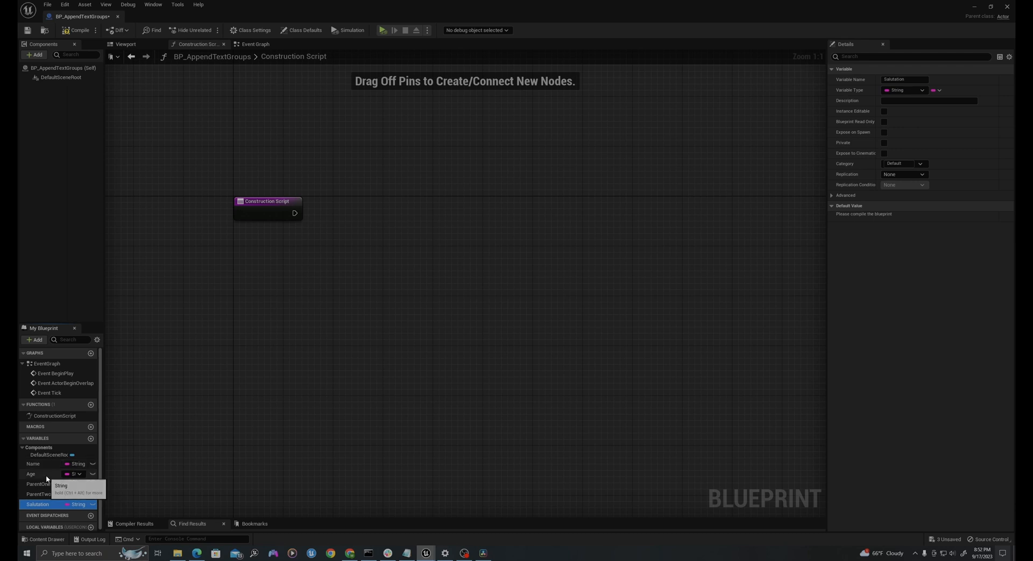
- Change the Age variable's type to Integer
{"action": "left_click", "coordinate": [30, 474]}
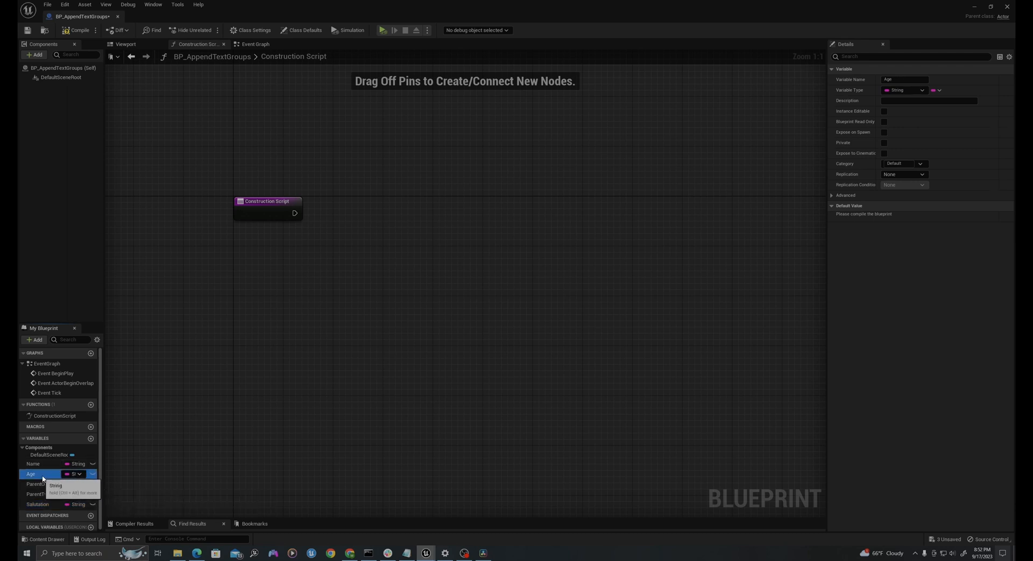
{"action": "left_click", "coordinate": [75, 474]}
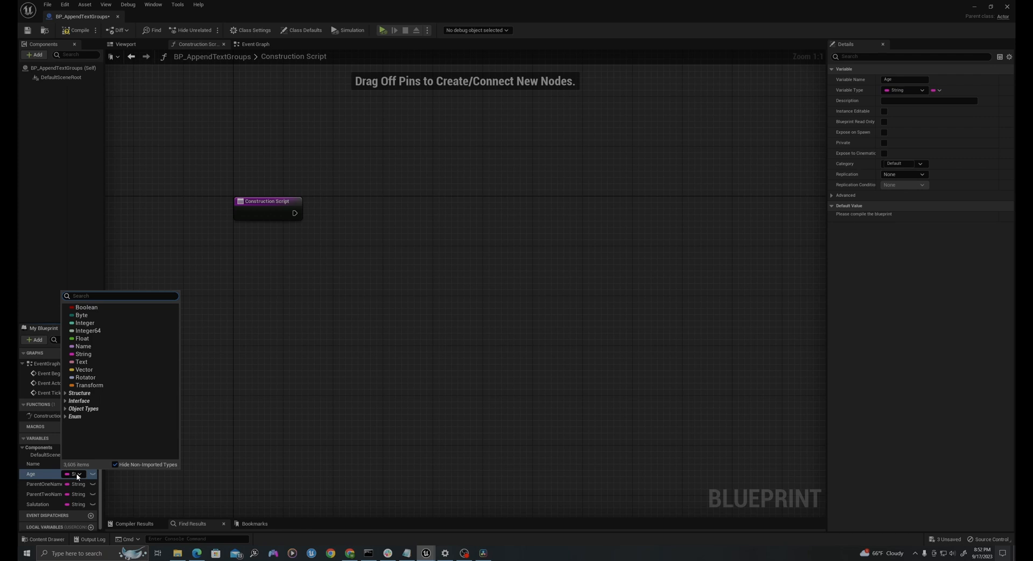
{"action": "left_click", "coordinate": [83, 323]}
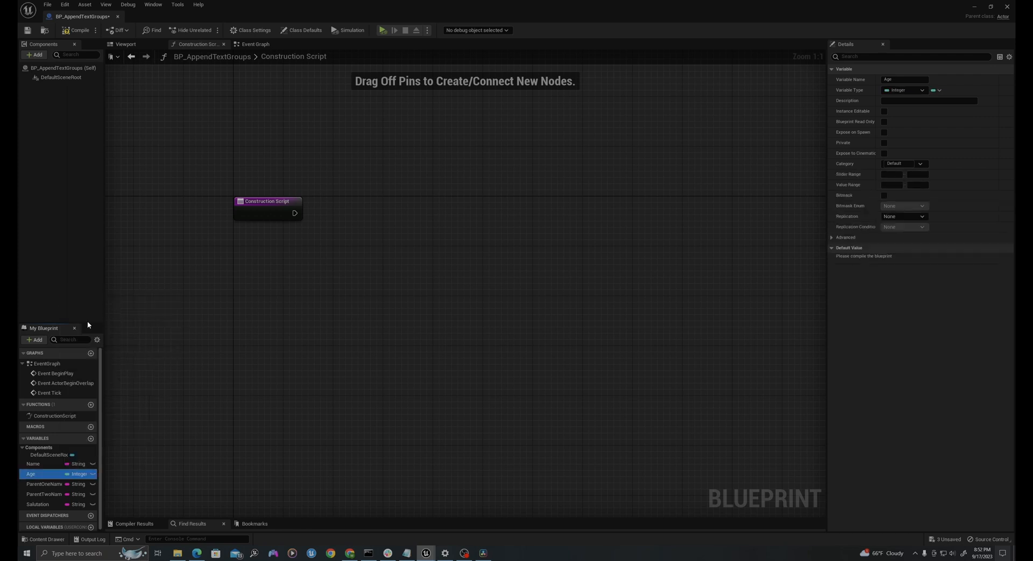
{"action": "mouse_move", "coordinate": [40, 68]}
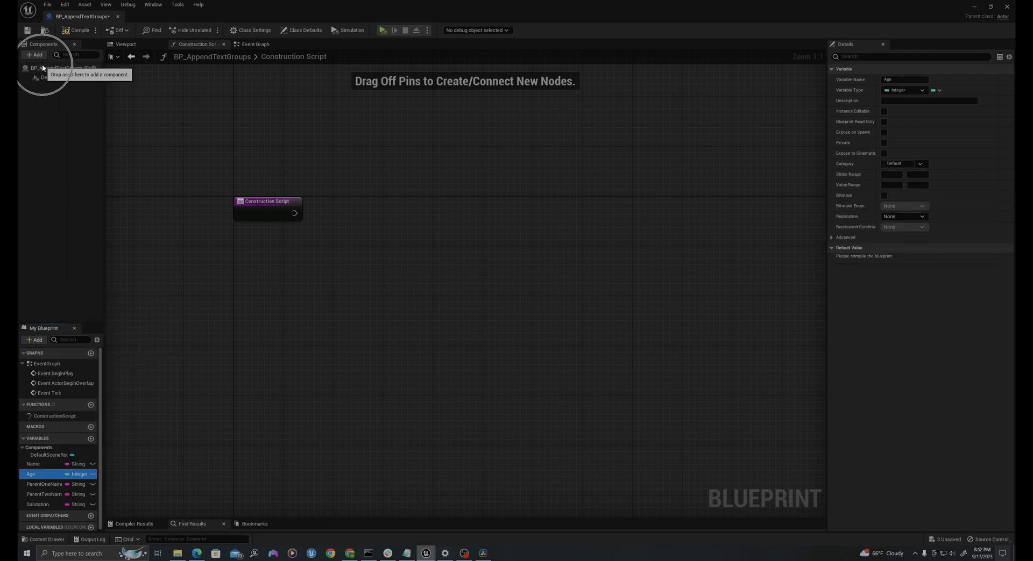
- Add a Text Render component under DefaultSceneRoot
{"action": "left_click", "coordinate": [34, 54]}
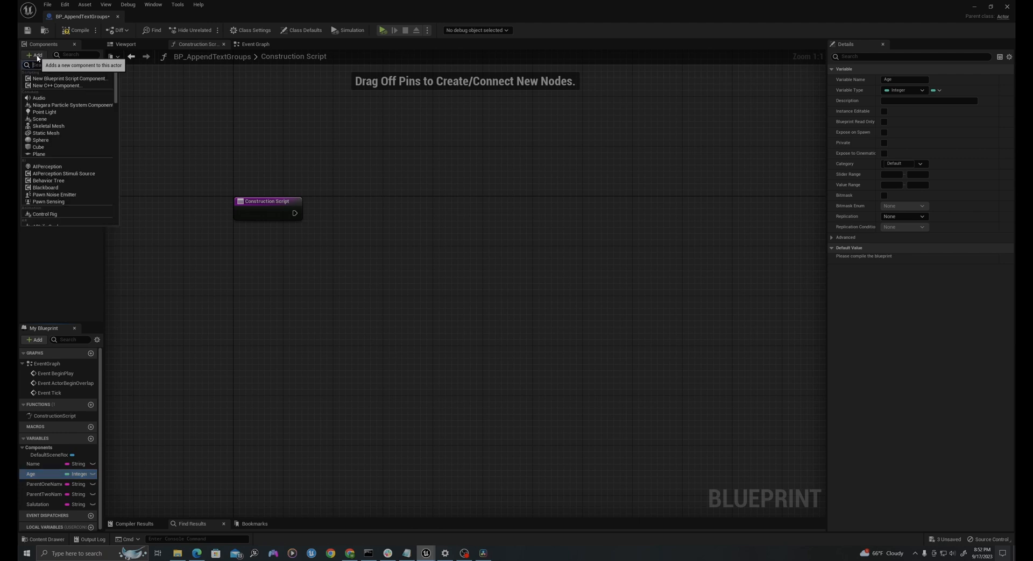
{"action": "type", "text": "text"}
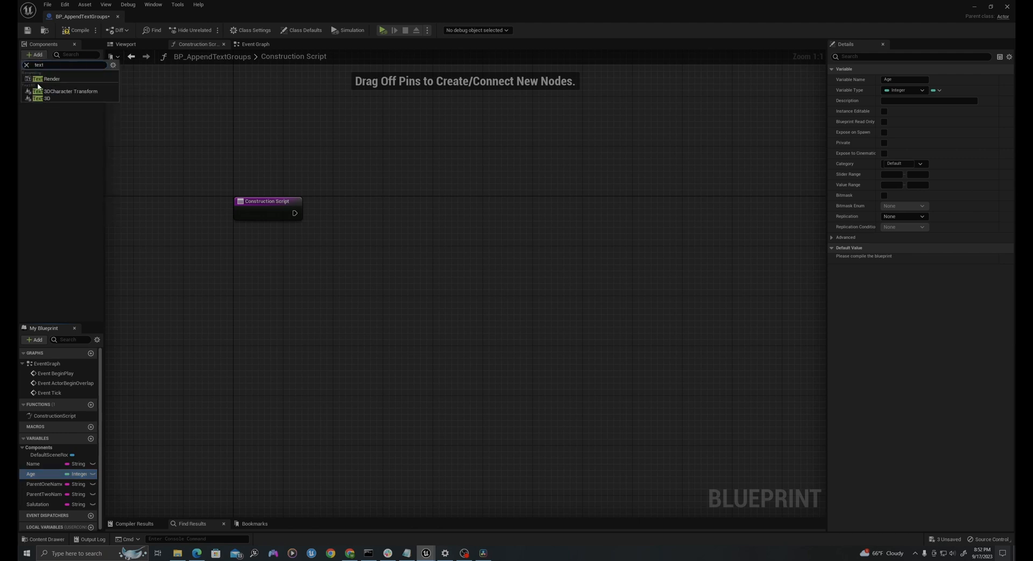
{"action": "left_click", "coordinate": [51, 79]}
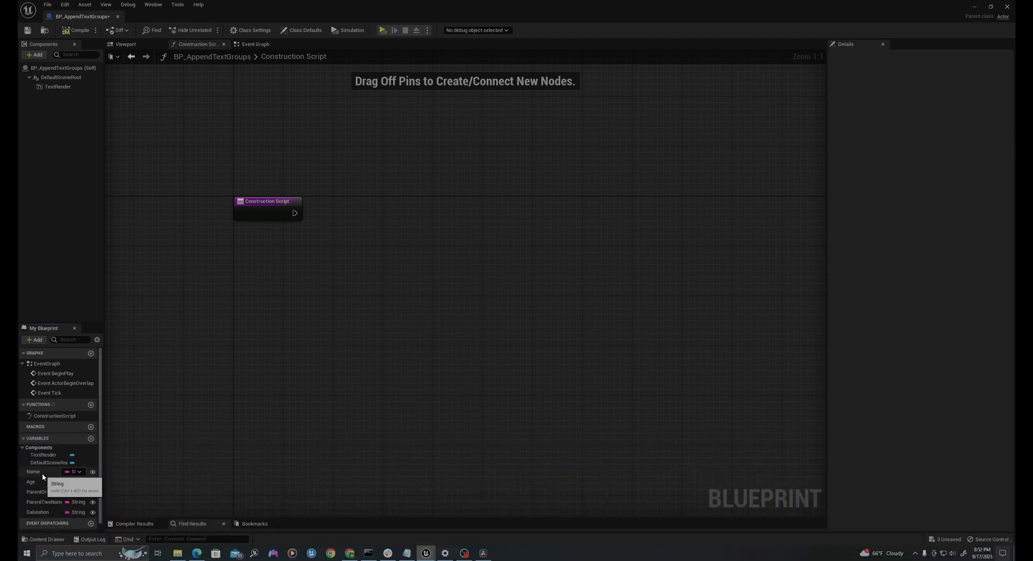
- Review defaults of Name, parent names, Salutation and Age (5), then show the content browser
{"action": "left_click", "coordinate": [34, 473]}
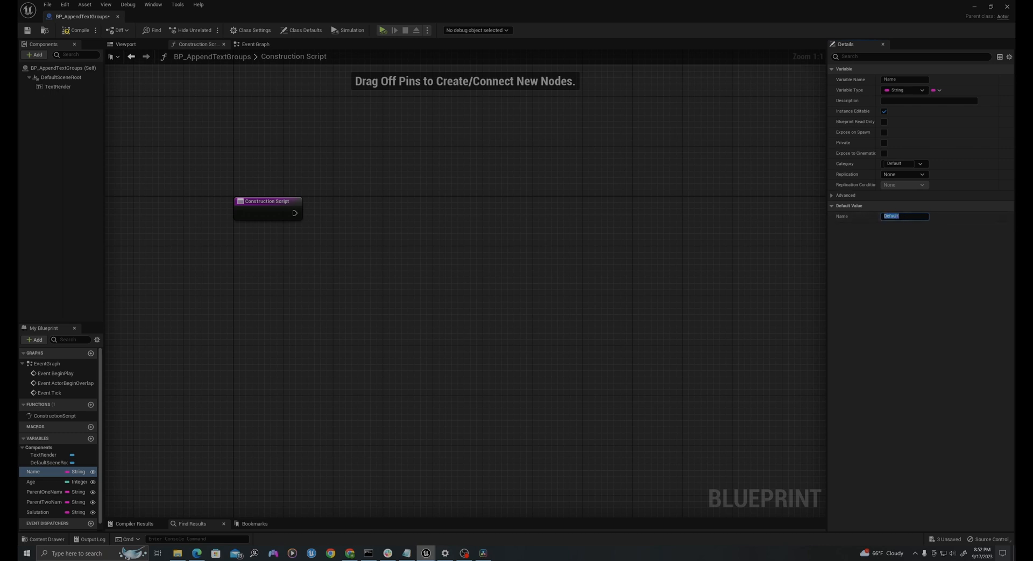
{"action": "left_click", "coordinate": [44, 492]}
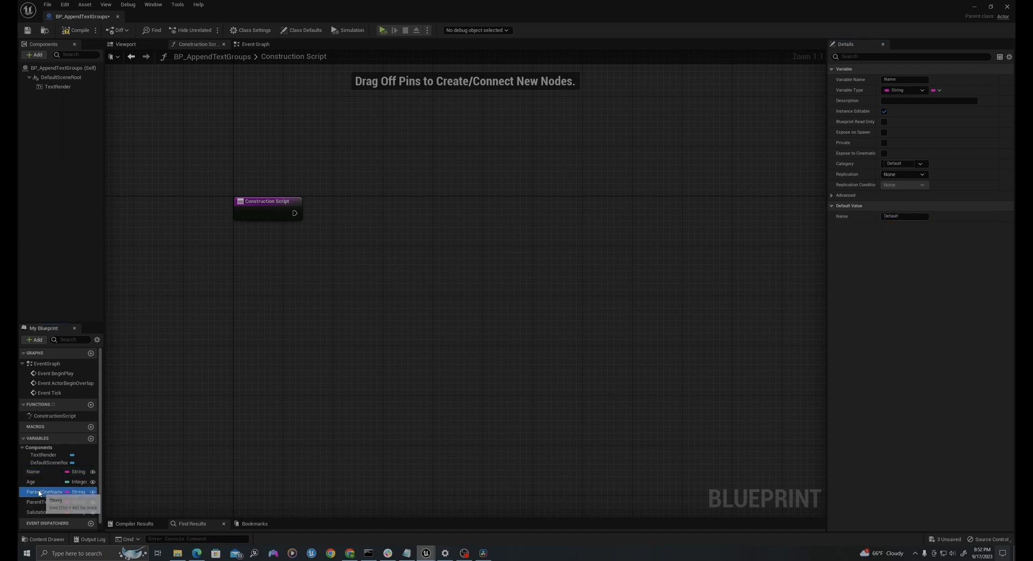
{"action": "left_click", "coordinate": [43, 492]}
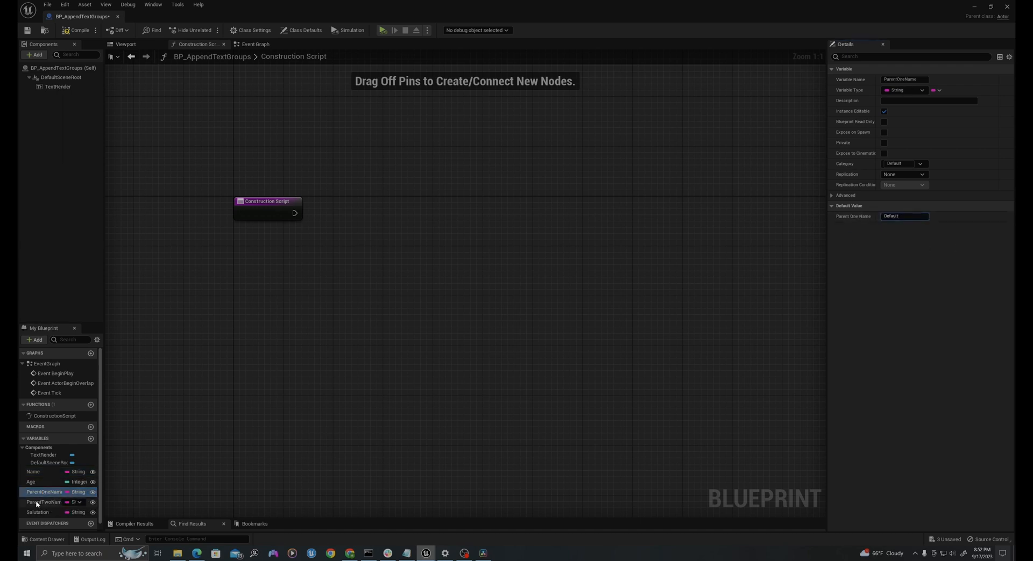
{"action": "left_click", "coordinate": [44, 503]}
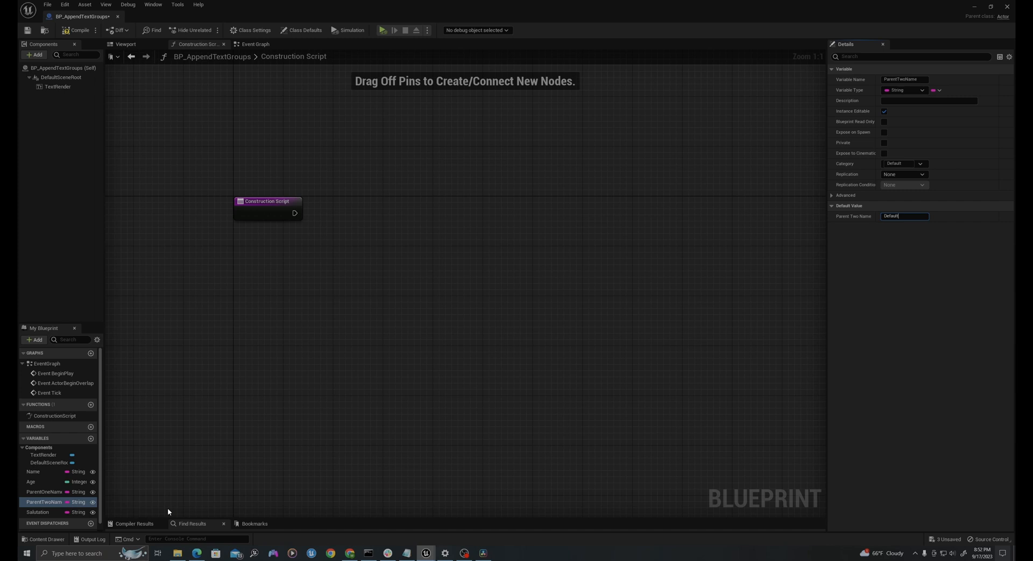
{"action": "left_click", "coordinate": [38, 512]}
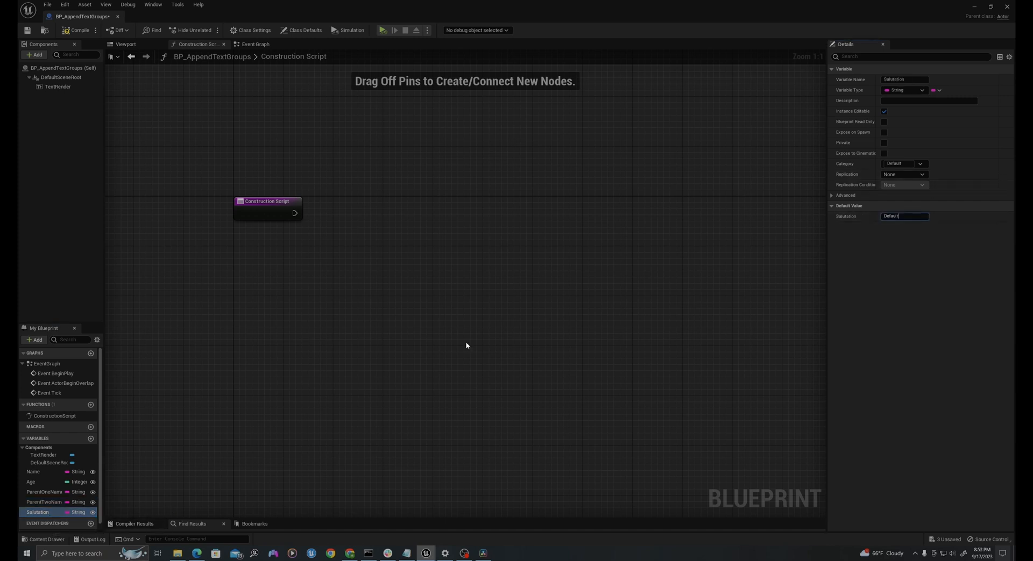
{"action": "left_click", "coordinate": [30, 482]}
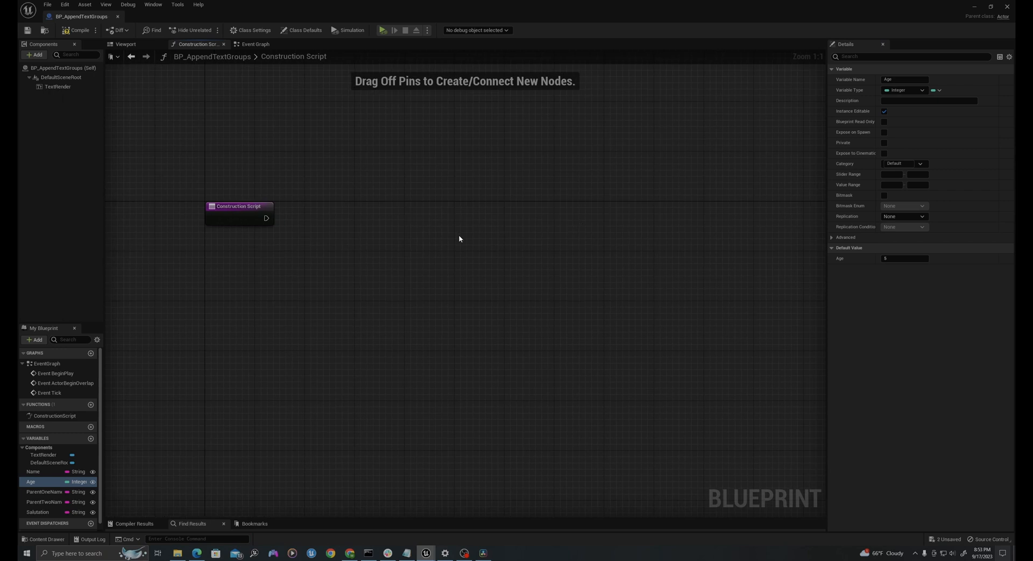
{"action": "left_click", "coordinate": [45, 539]}
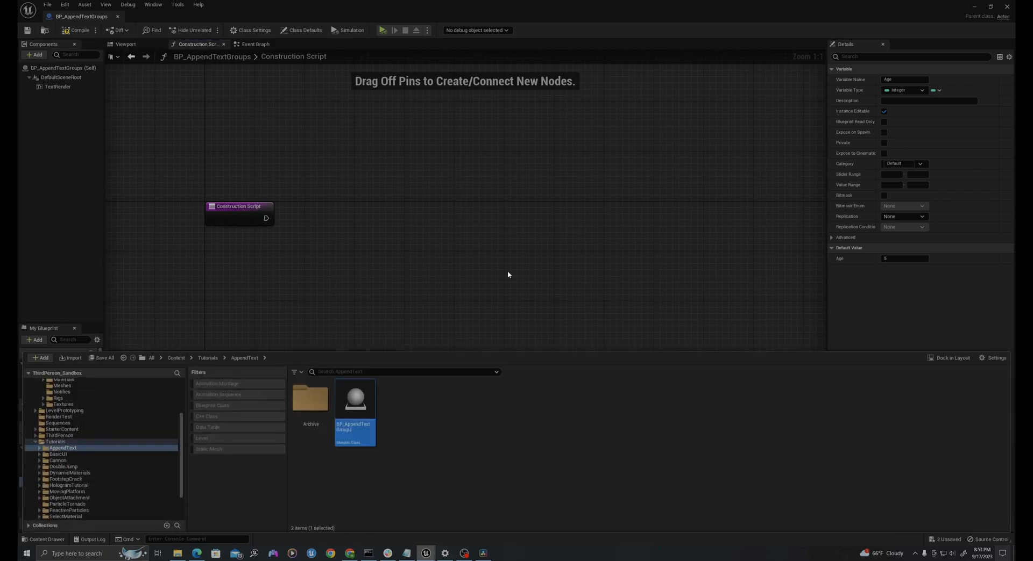
- Inspect the BP_AppendTextGroups actor's exposed variables in the level, then return to the Blueprint
{"action": "left_click", "coordinate": [125, 44]}
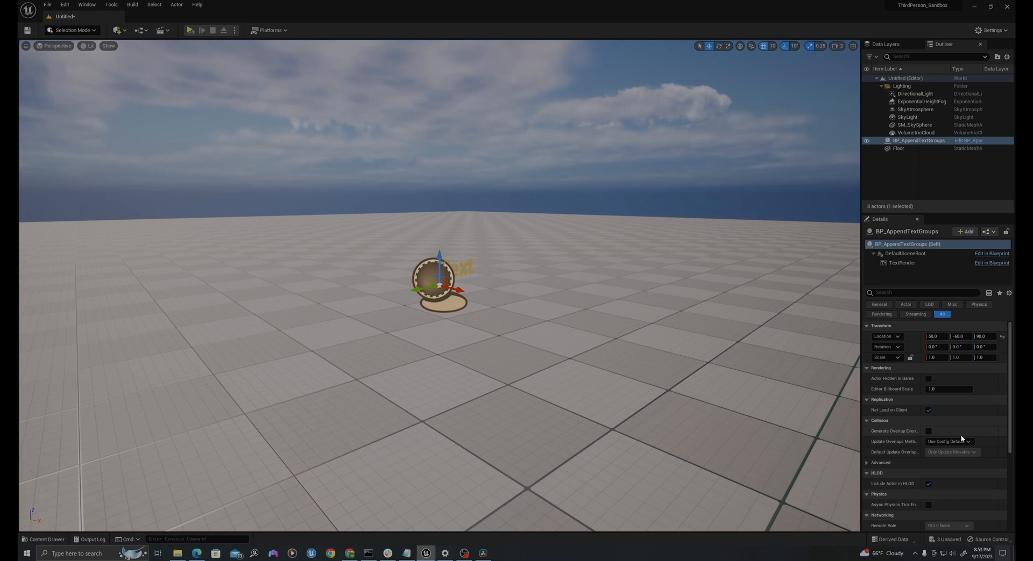
{"action": "mouse_move", "coordinate": [112, 21]}
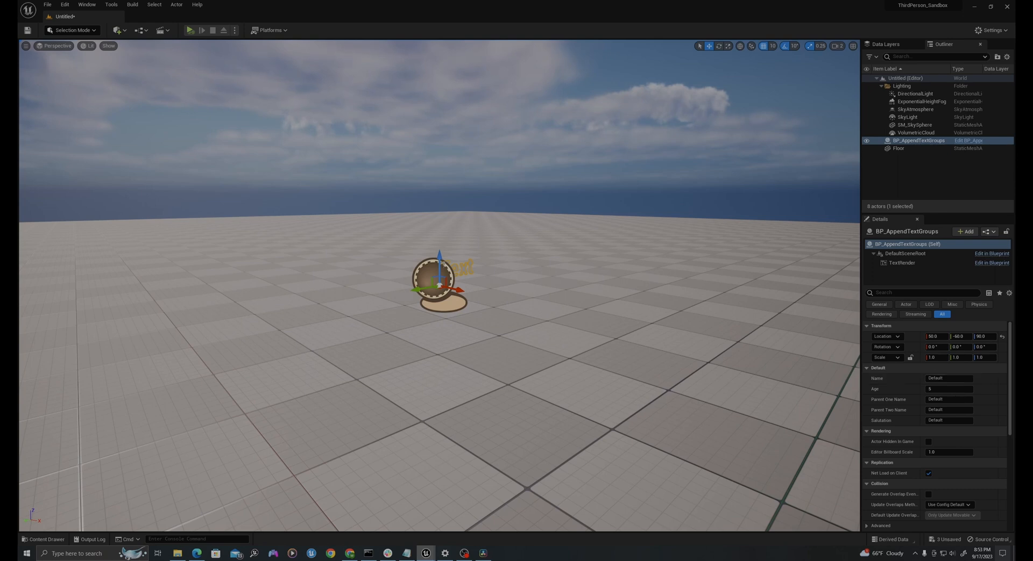
{"action": "left_click", "coordinate": [991, 254]}
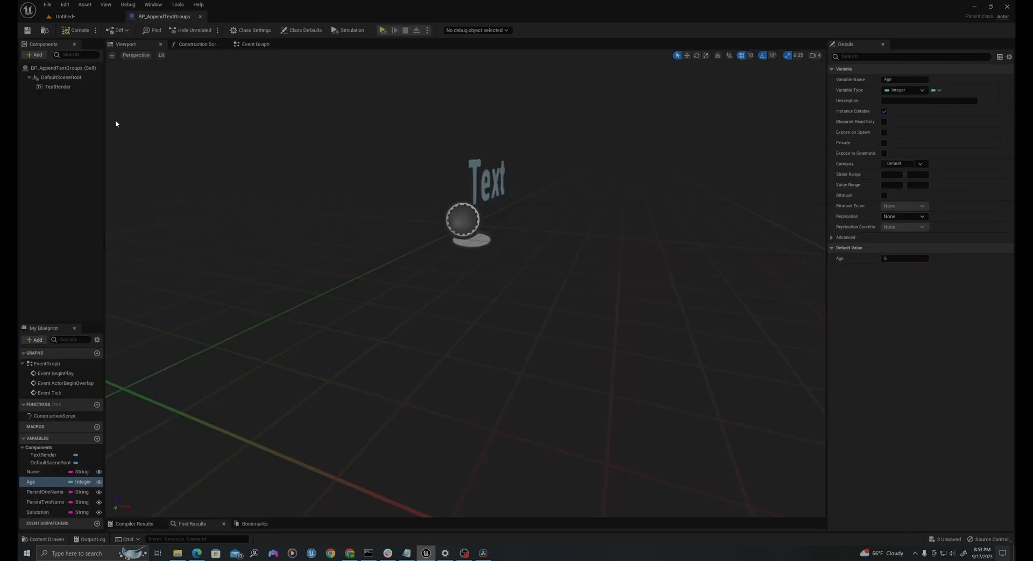
- Set the TextRender's Horizontal Alignment to Center and Vertical Alignment to Text Center
{"action": "left_click", "coordinate": [57, 86]}
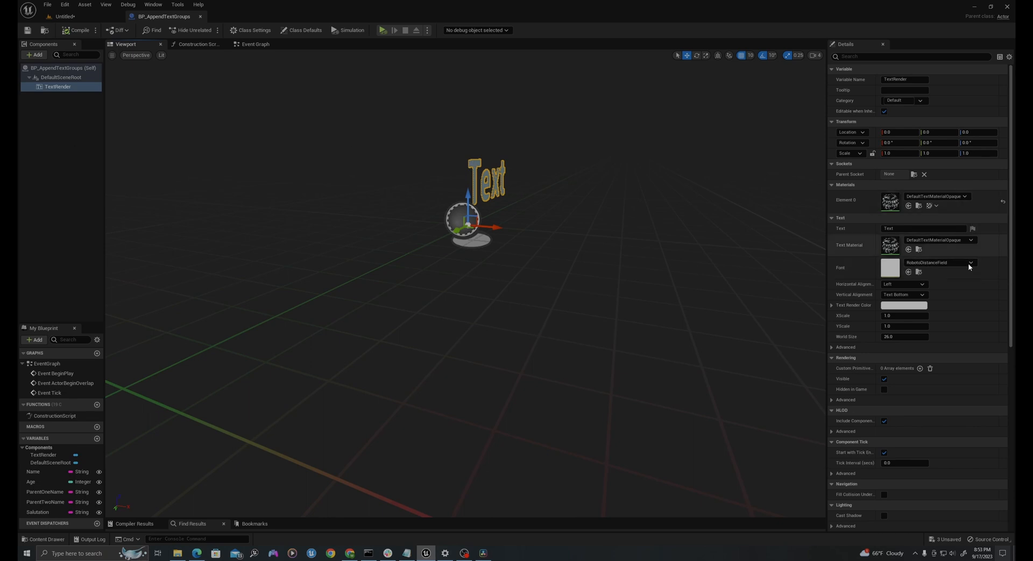
{"action": "left_click", "coordinate": [902, 284]}
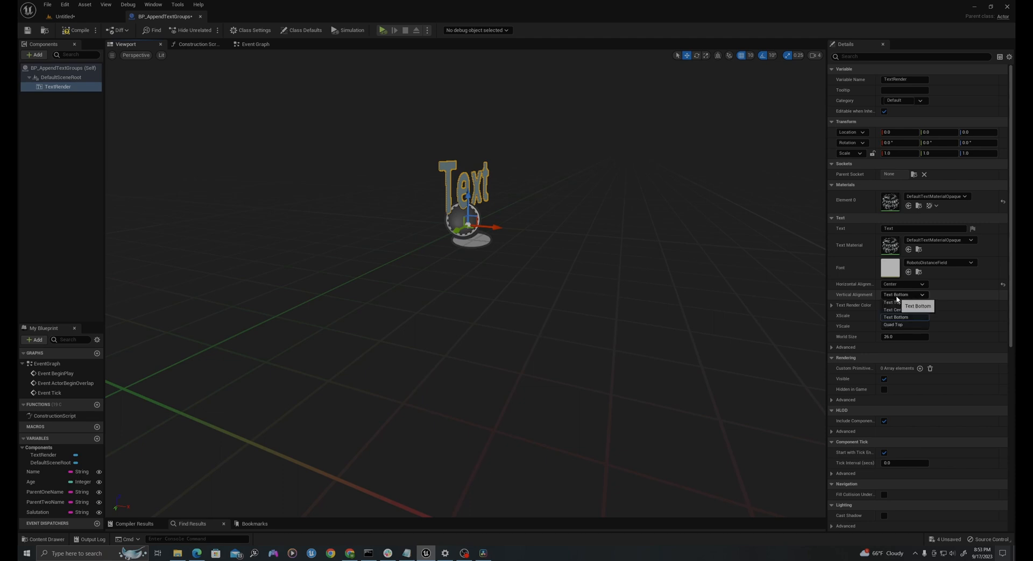
{"action": "left_click", "coordinate": [895, 303]}
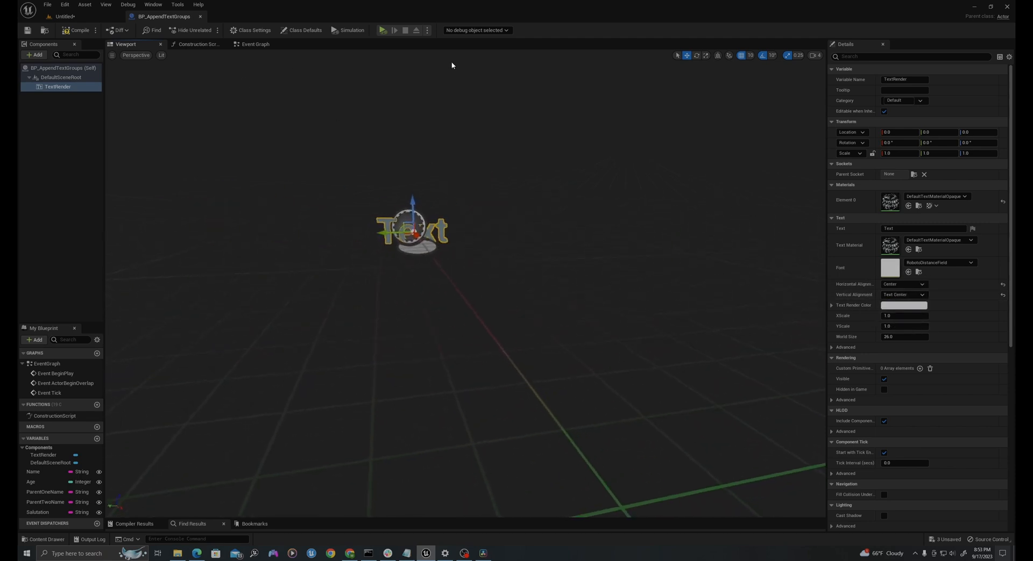
{"action": "mouse_move", "coordinate": [196, 44]}
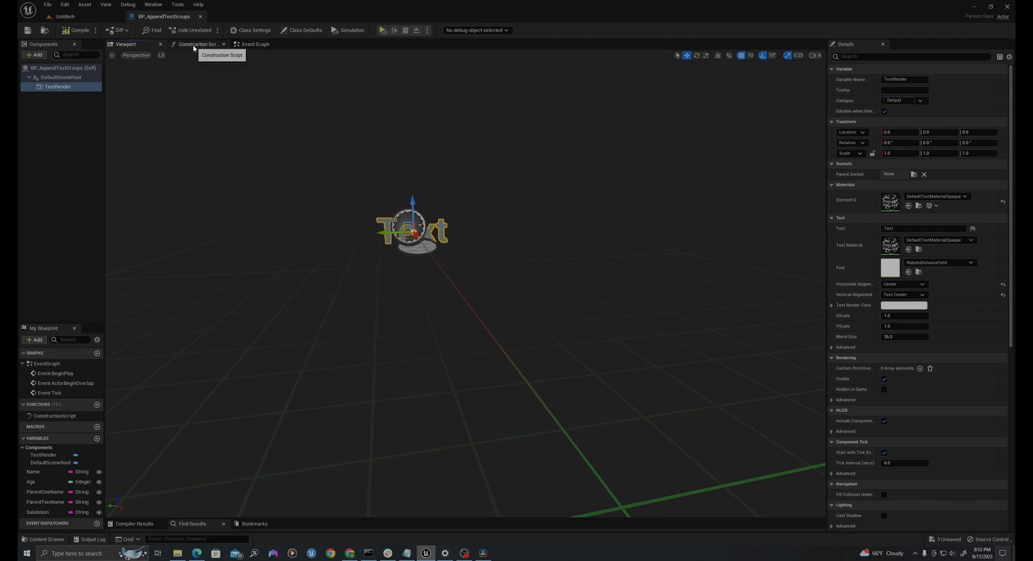
- In the Construction Script, add Set Text for the TextRender fed by an Append string node
{"action": "left_click", "coordinate": [196, 44]}
{"action": "type", "text": "s"}
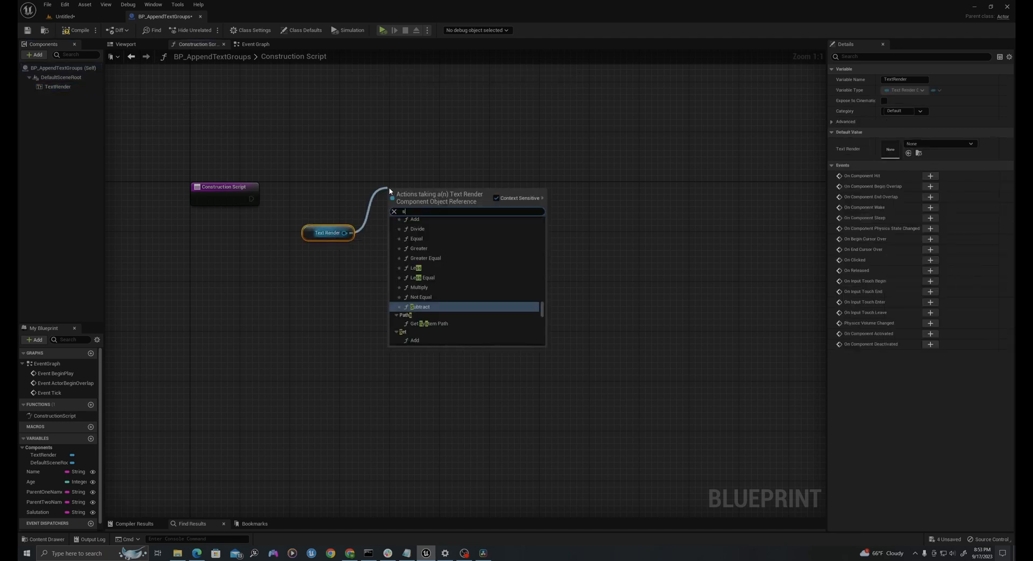
{"action": "key", "text": "Escape"}
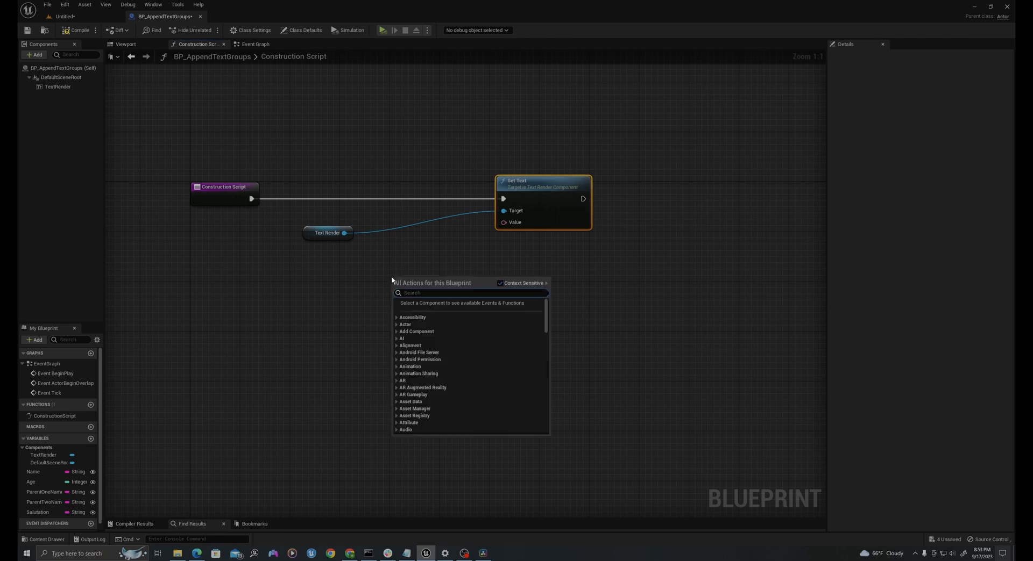
{"action": "type", "text": "append string"}
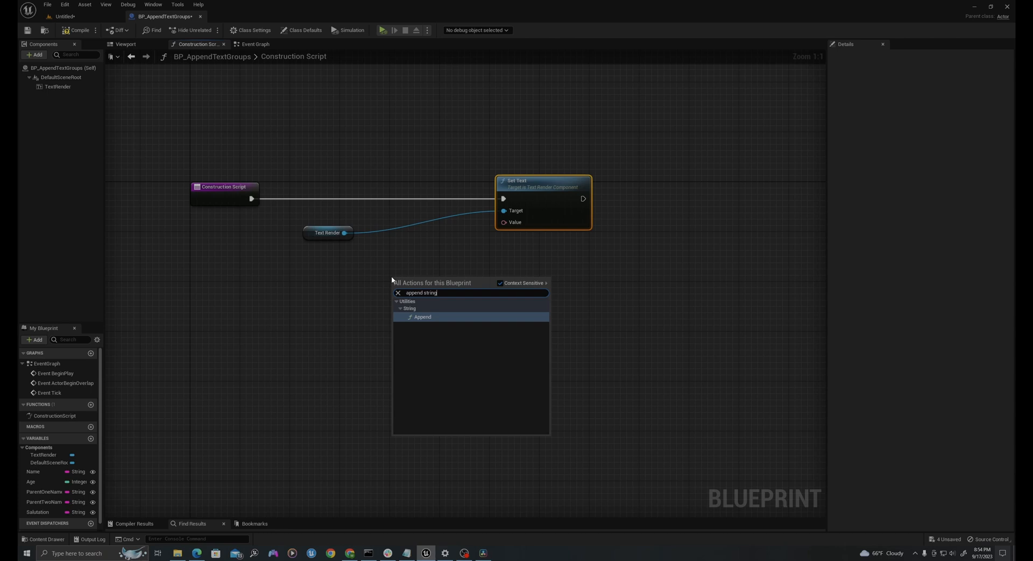
{"action": "left_click", "coordinate": [422, 316]}
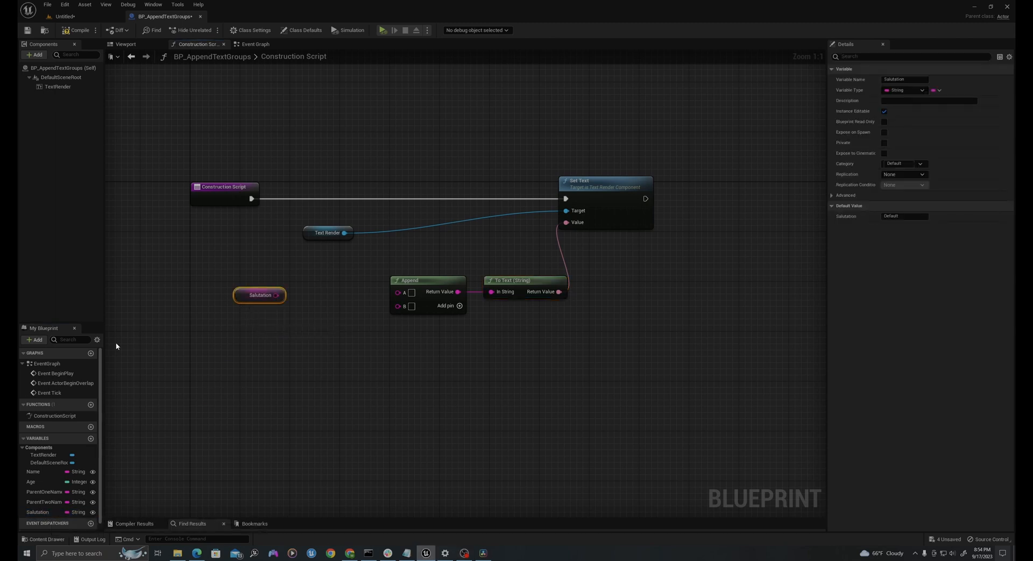
- Place Name, Age and parent-name getters and align them in a column left of Append
{"action": "left_click", "coordinate": [33, 472]}
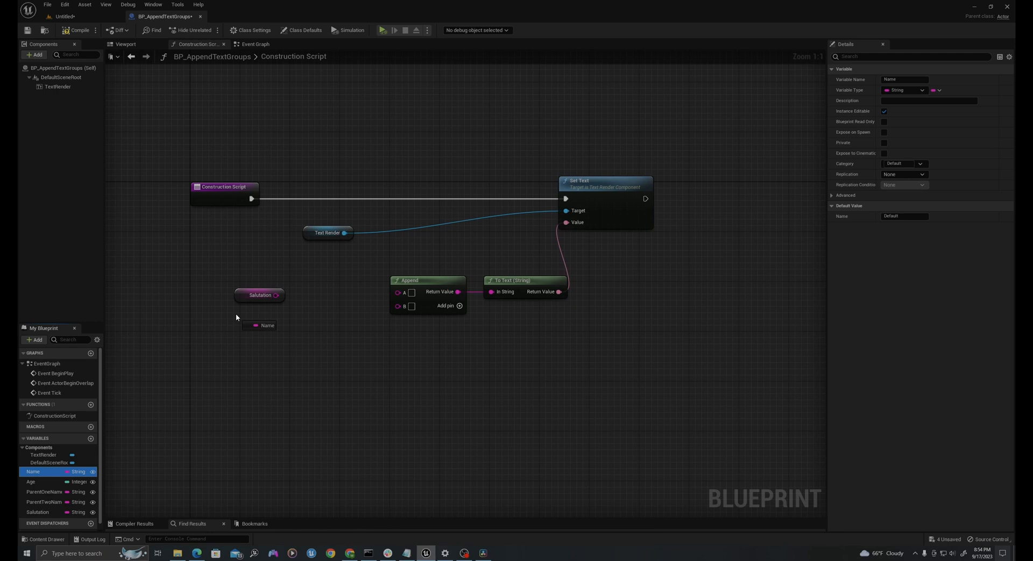
{"action": "left_click", "coordinate": [30, 481]}
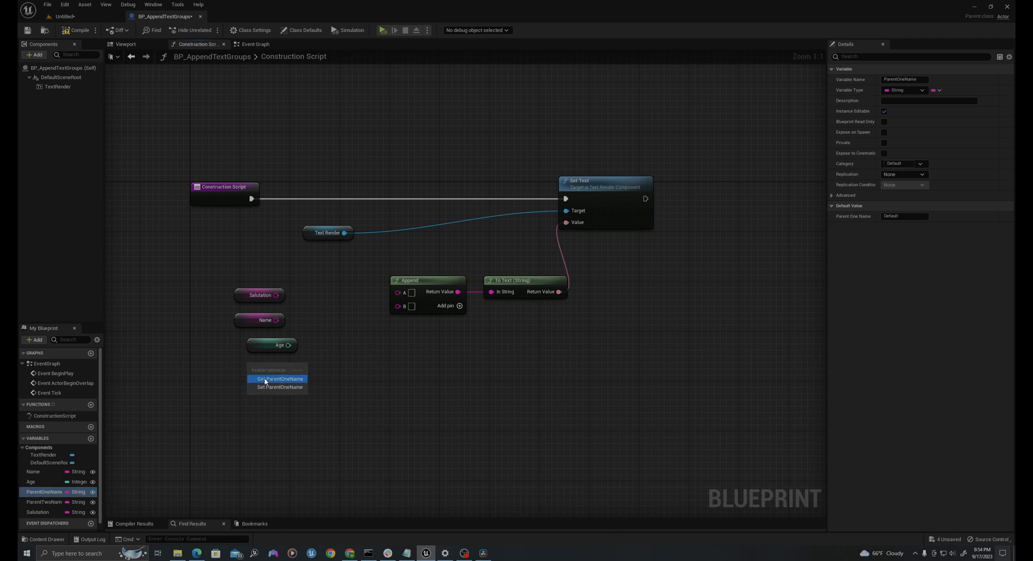
{"action": "left_click", "coordinate": [44, 503]}
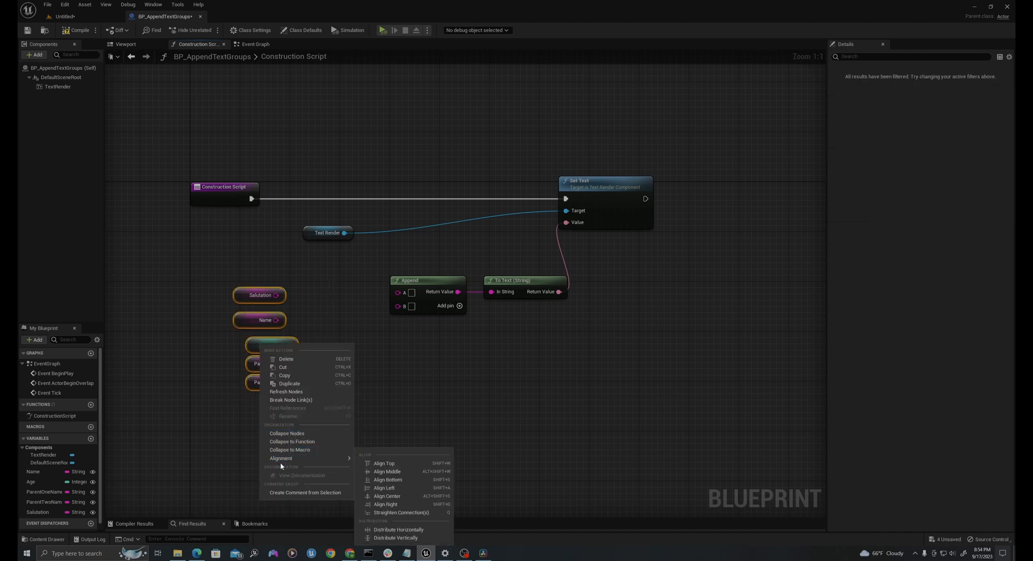
{"action": "left_click", "coordinate": [381, 505]}
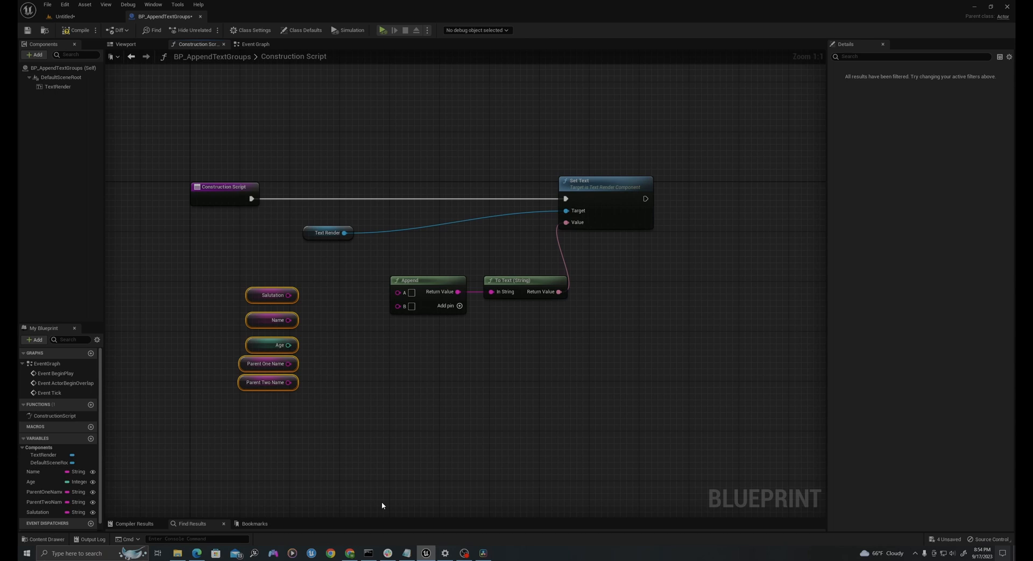
{"action": "left_click", "coordinate": [272, 345]}
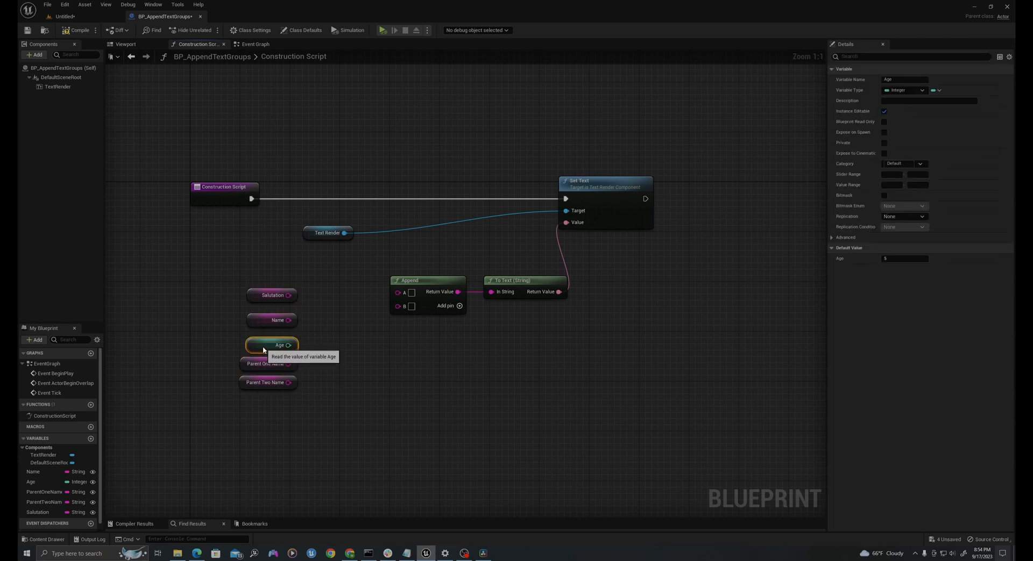
{"action": "mouse_move", "coordinate": [458, 306]}
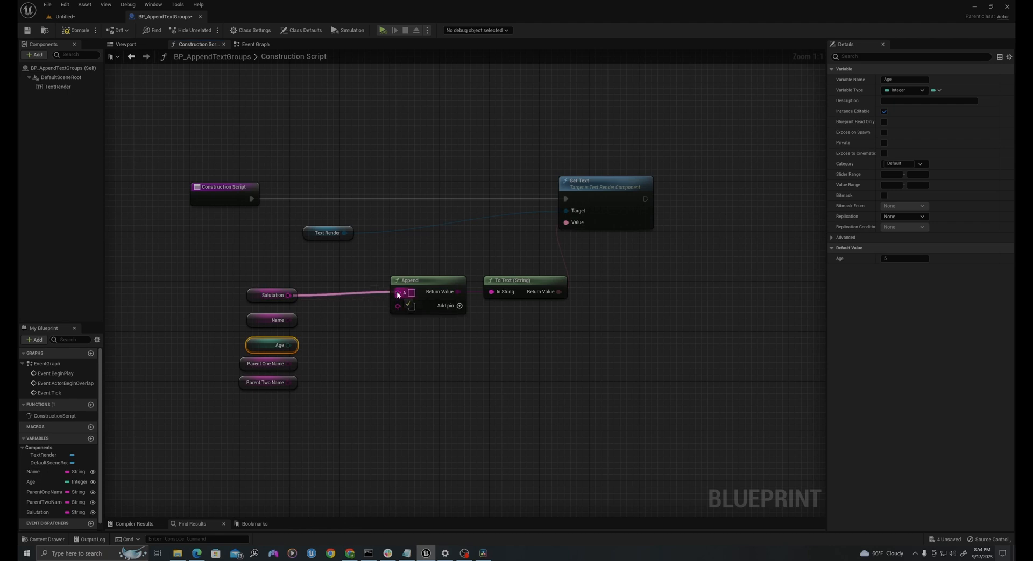
{"action": "mouse_move", "coordinate": [403, 304]}
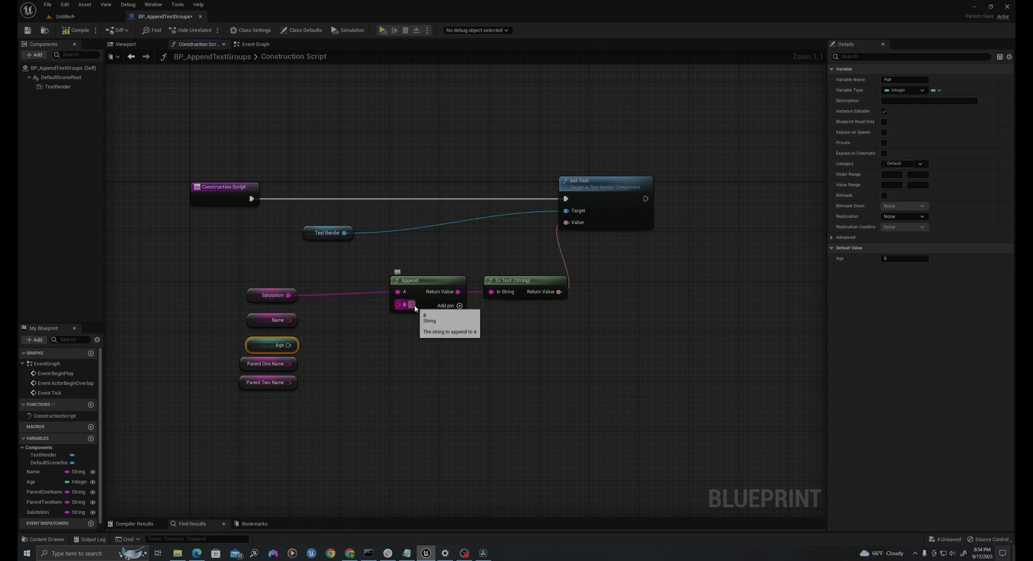
{"action": "mouse_move", "coordinate": [468, 319]}
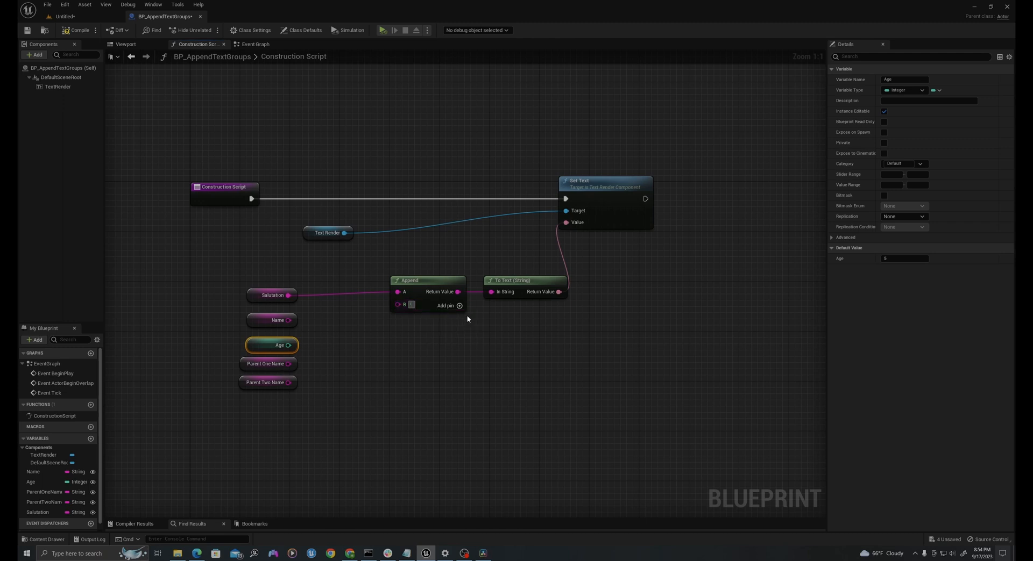
{"action": "mouse_move", "coordinate": [459, 307]}
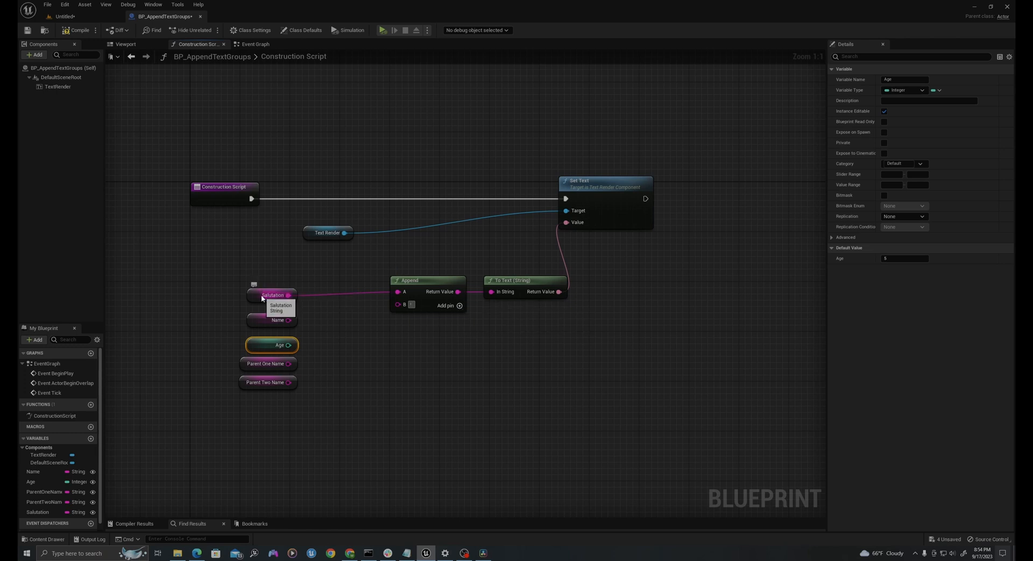
- Add Append inputs for the salutation, name and age with their joining phrases
{"action": "left_click", "coordinate": [459, 306]}
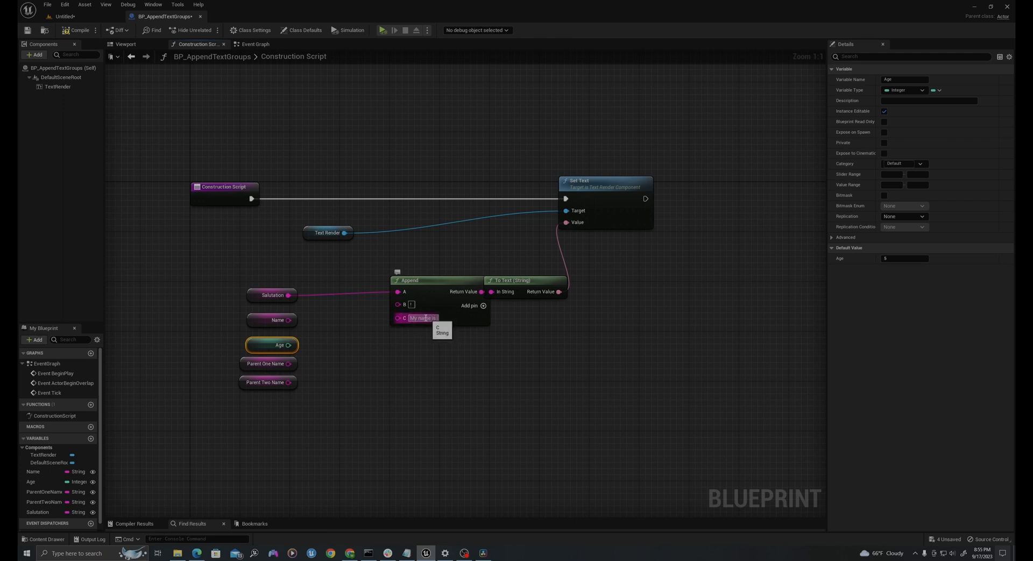
{"action": "left_click", "coordinate": [482, 305]}
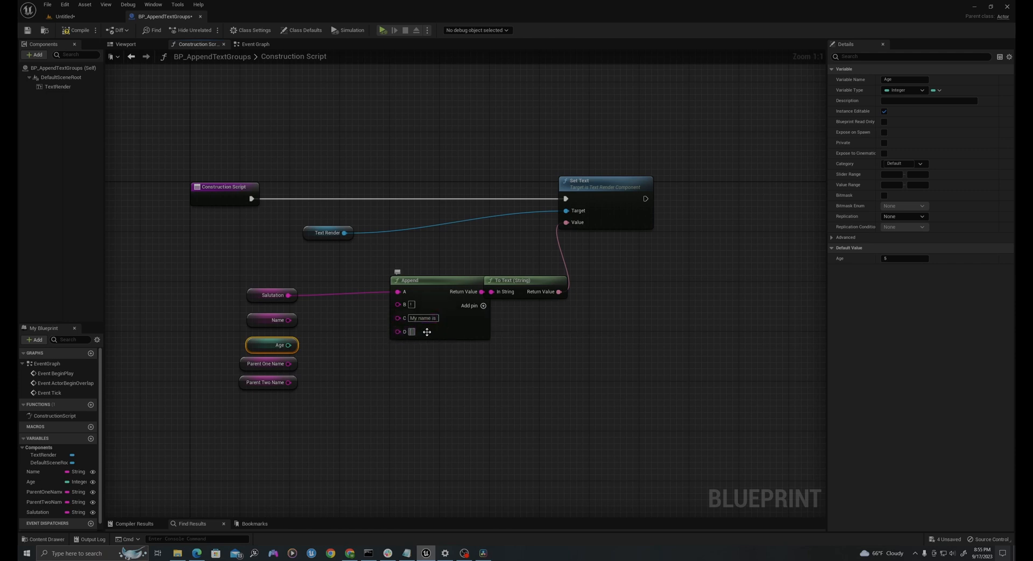
{"action": "mouse_move", "coordinate": [399, 332]}
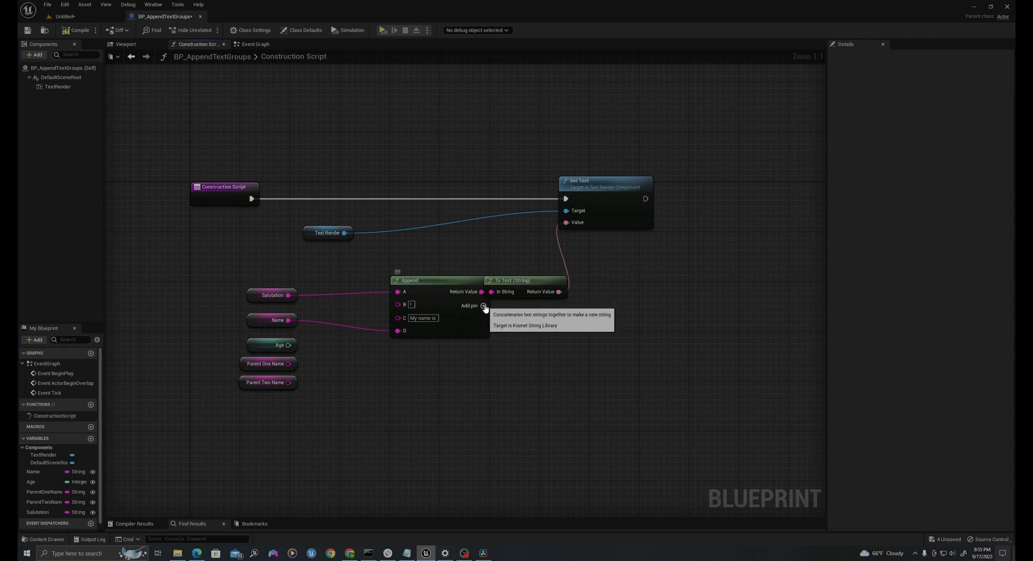
{"action": "left_click", "coordinate": [483, 305]}
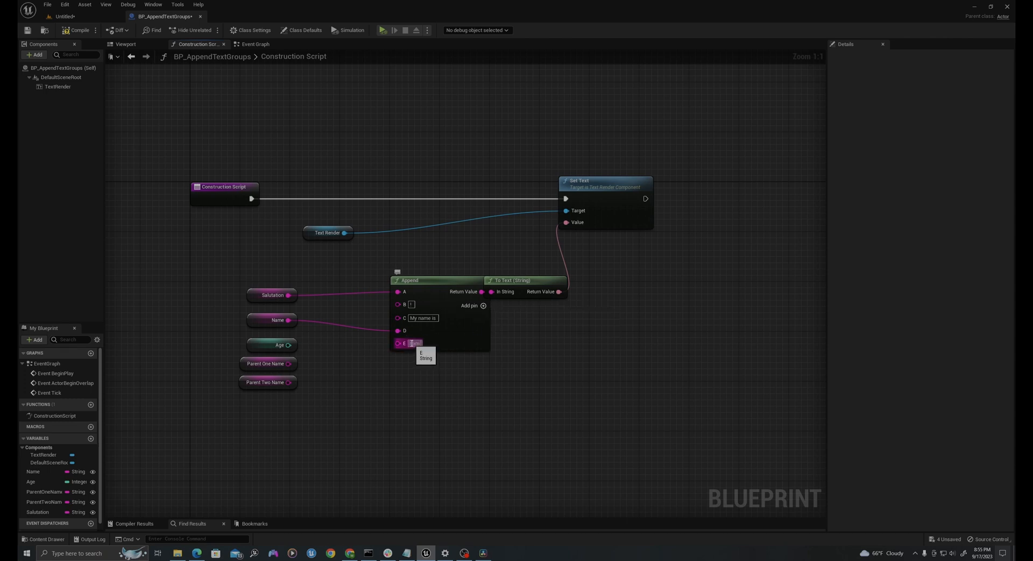
{"action": "mouse_move", "coordinate": [413, 343]}
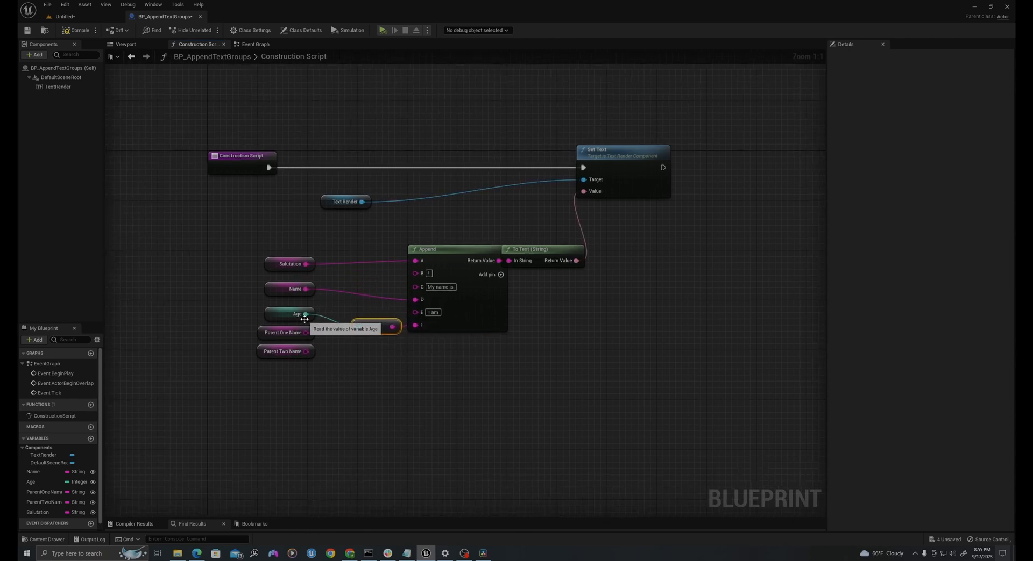
{"action": "mouse_move", "coordinate": [500, 278]}
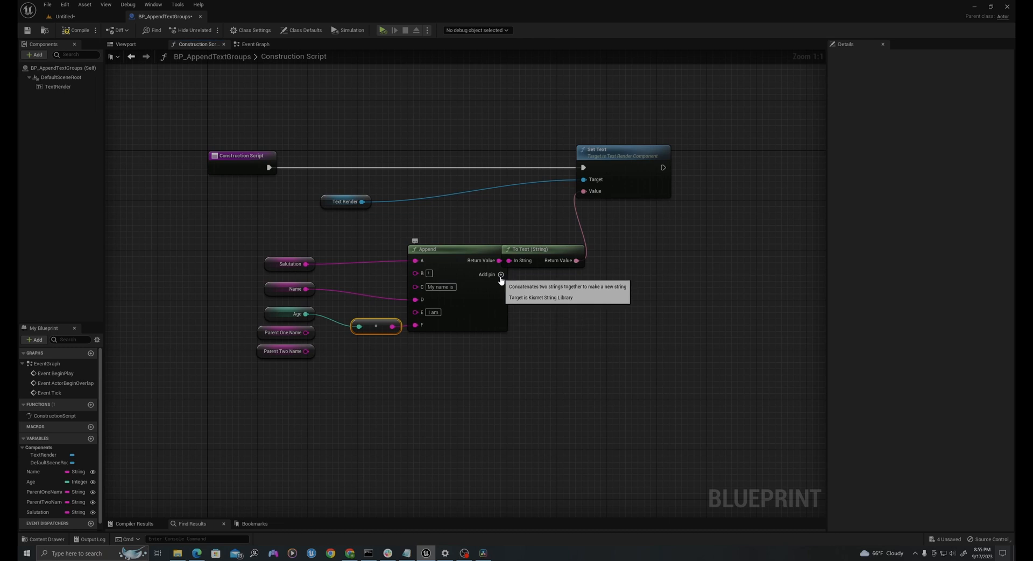
- Add Append inputs for 'years old', both parent names, 'and' and the closing phrase
{"action": "left_click", "coordinate": [500, 274]}
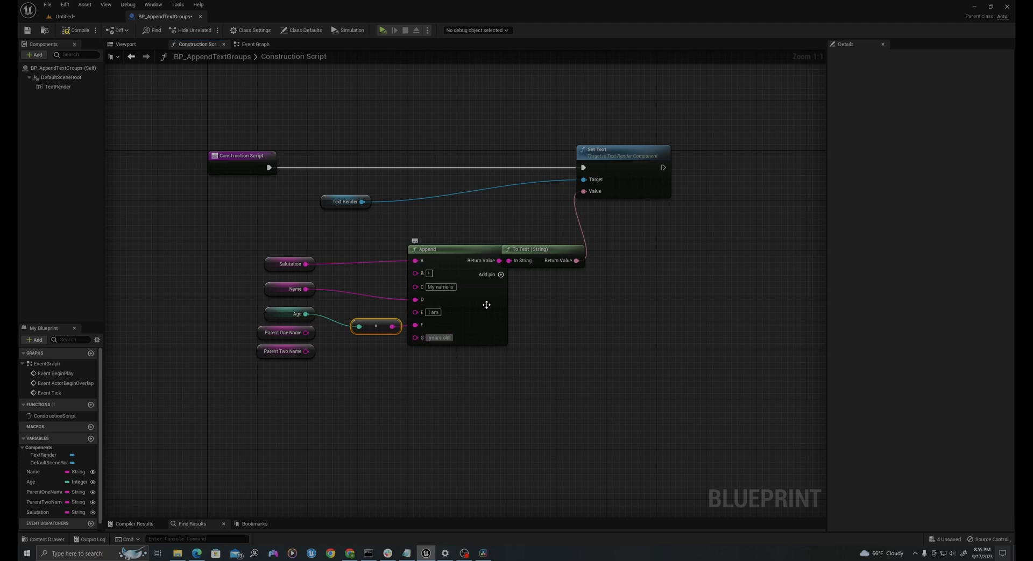
{"action": "left_click", "coordinate": [499, 274]}
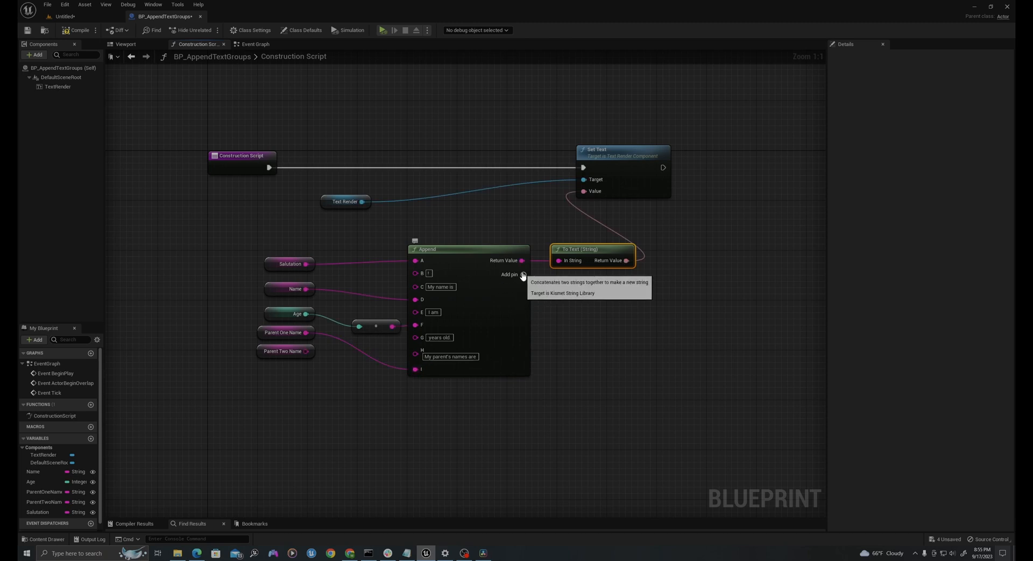
{"action": "left_click", "coordinate": [521, 274]}
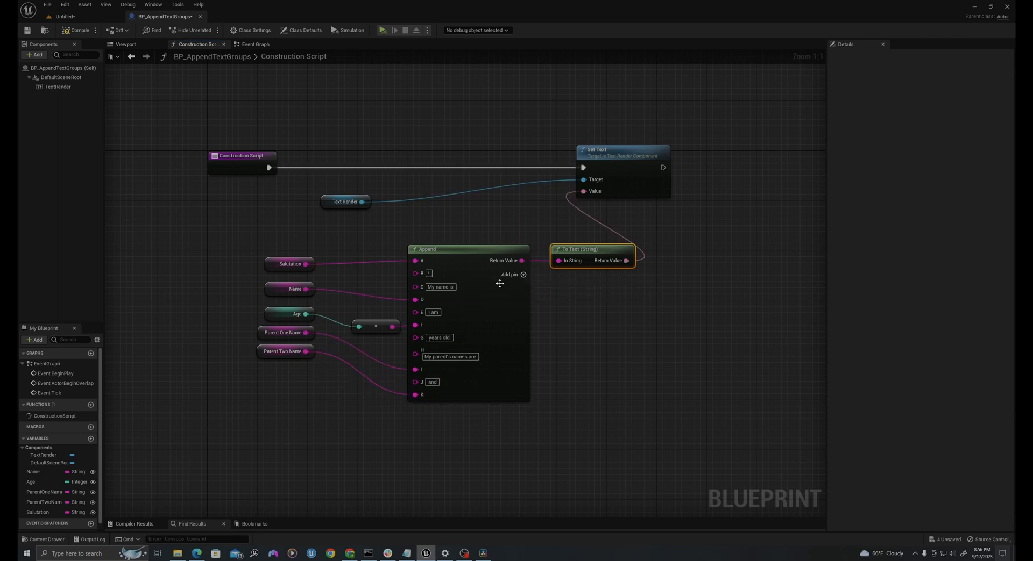
{"action": "left_click", "coordinate": [523, 275]}
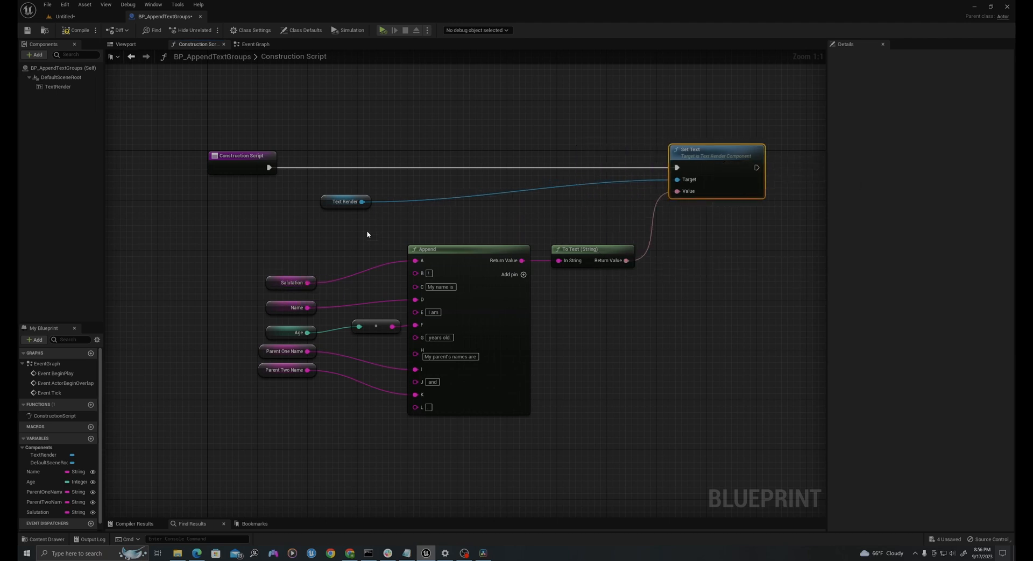
- Return to the level where the placed BP_AppendTextGroups actor shows its default sentence
{"action": "left_click", "coordinate": [125, 44]}
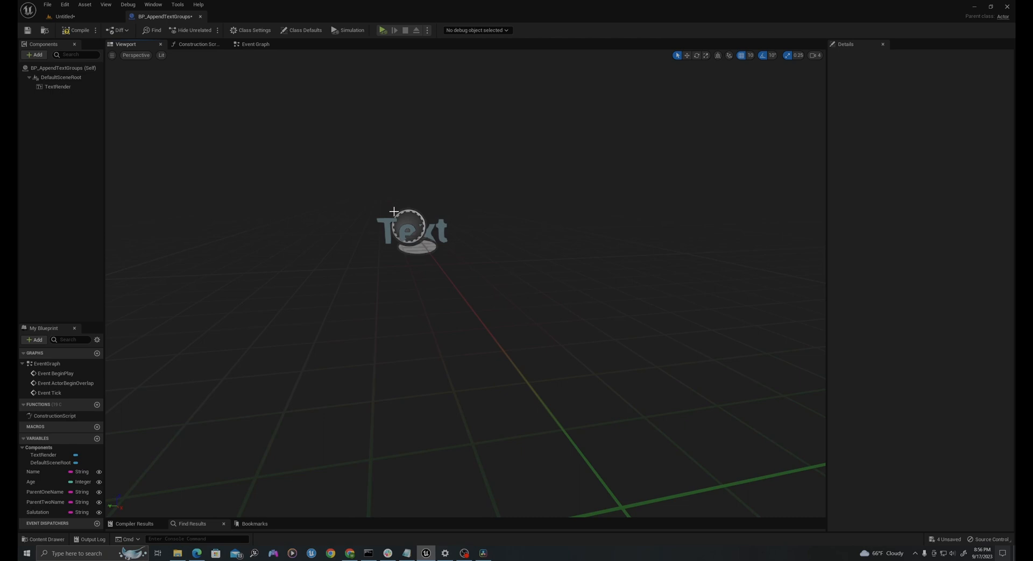
{"action": "left_click", "coordinate": [195, 44]}
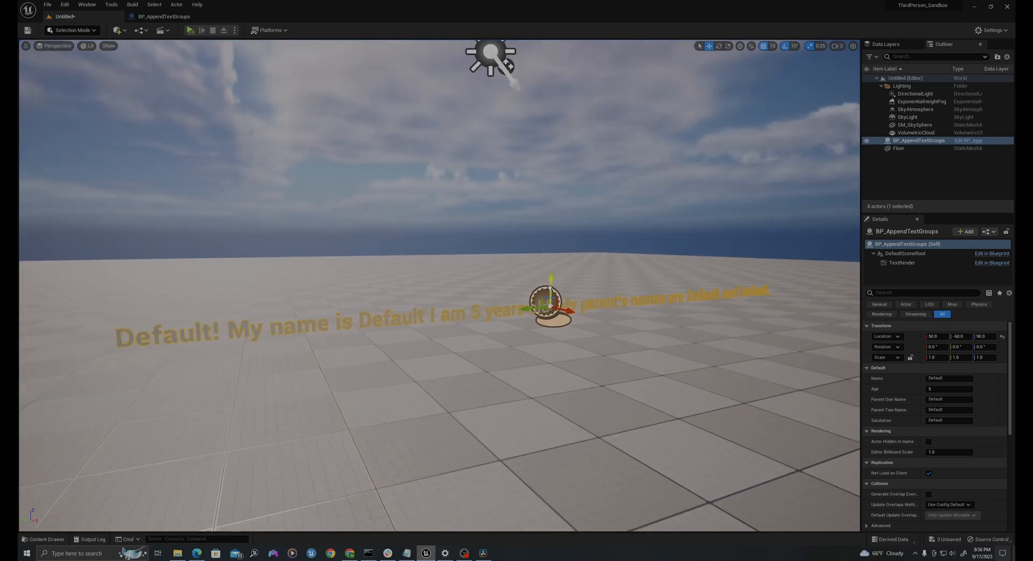
- Add the MM_Idle mannequin to the level and raise BP_AppendTextGroups to Z location 220
{"action": "left_click", "coordinate": [44, 539]}
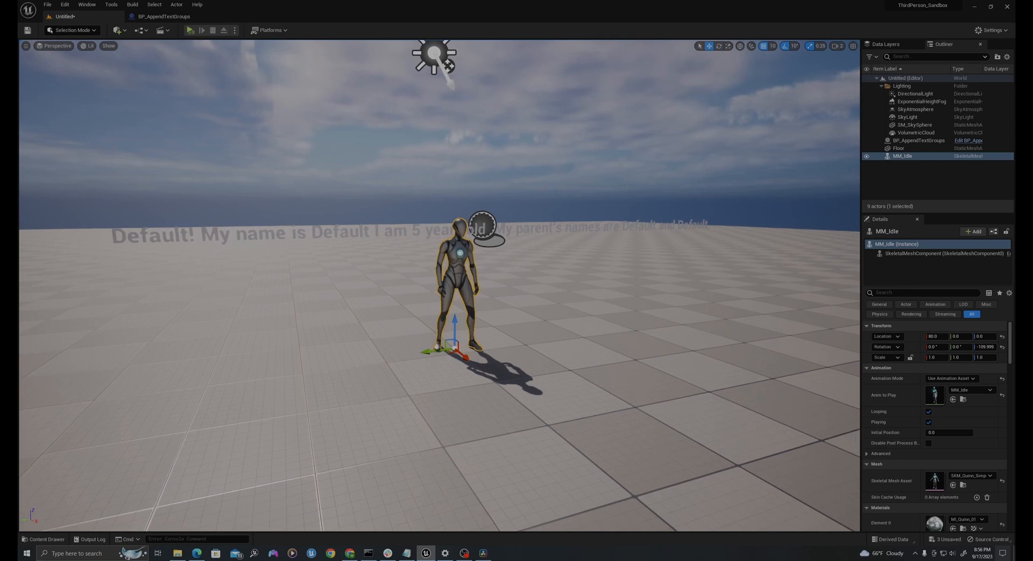
{"action": "left_click", "coordinate": [917, 140]}
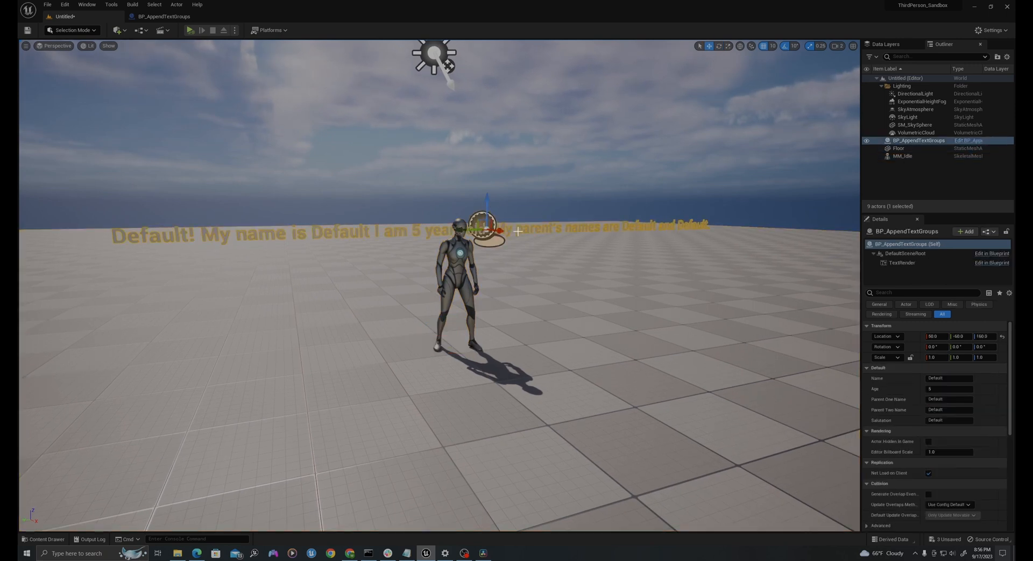
{"action": "left_click", "coordinate": [914, 124]}
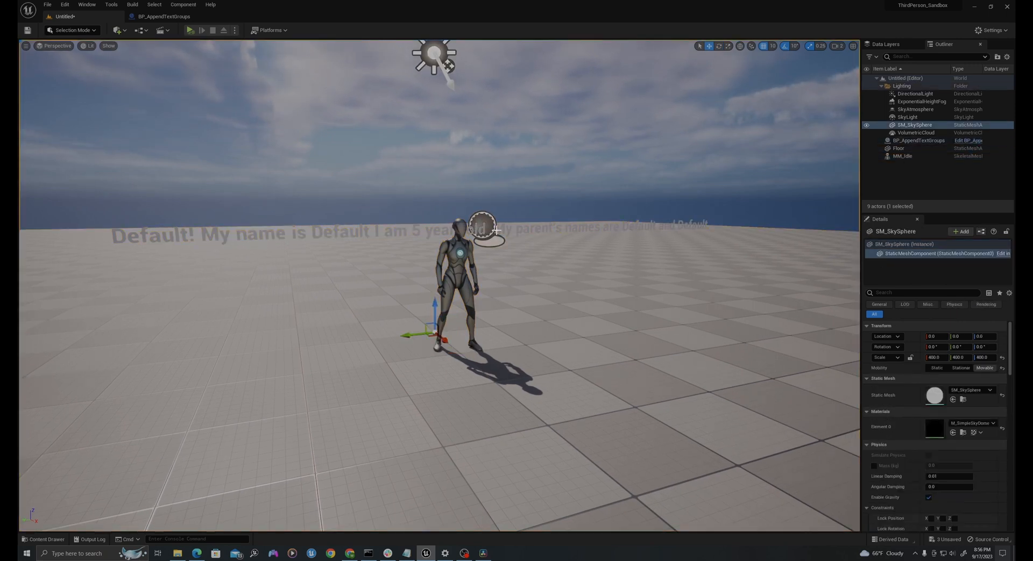
{"action": "left_click", "coordinate": [918, 139]}
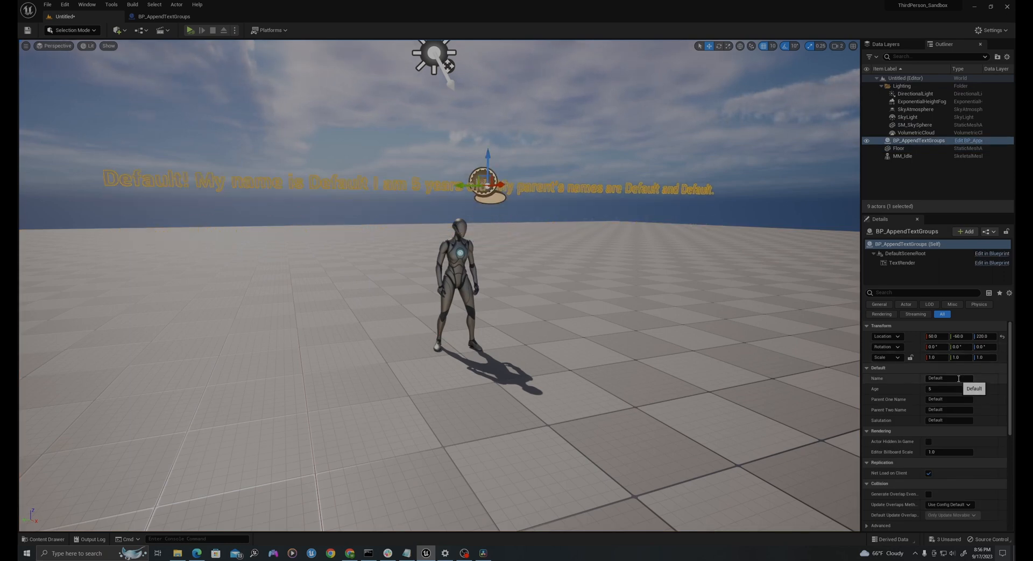
- Set the actor's Salutation to 'Hello there', Name to Steve and Age to 25 in Details
{"action": "left_click", "coordinate": [949, 420]}
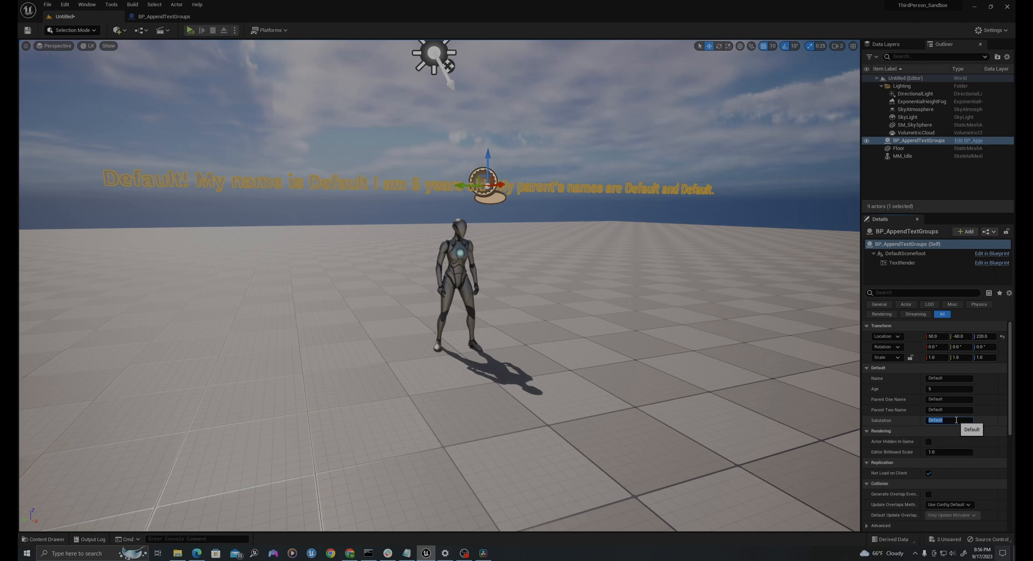
{"action": "type", "text": "Hello there"}
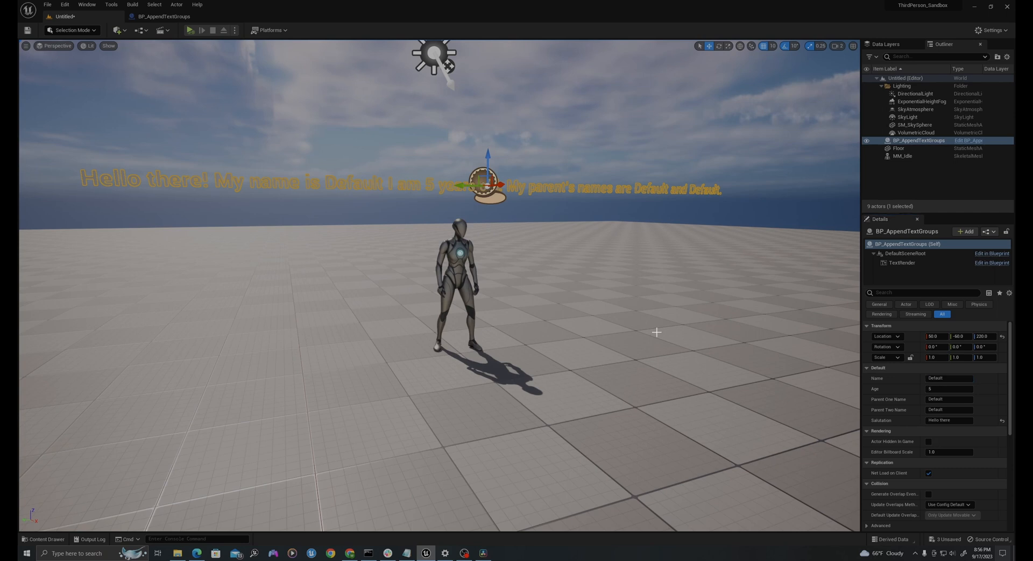
{"action": "left_click", "coordinate": [897, 149]}
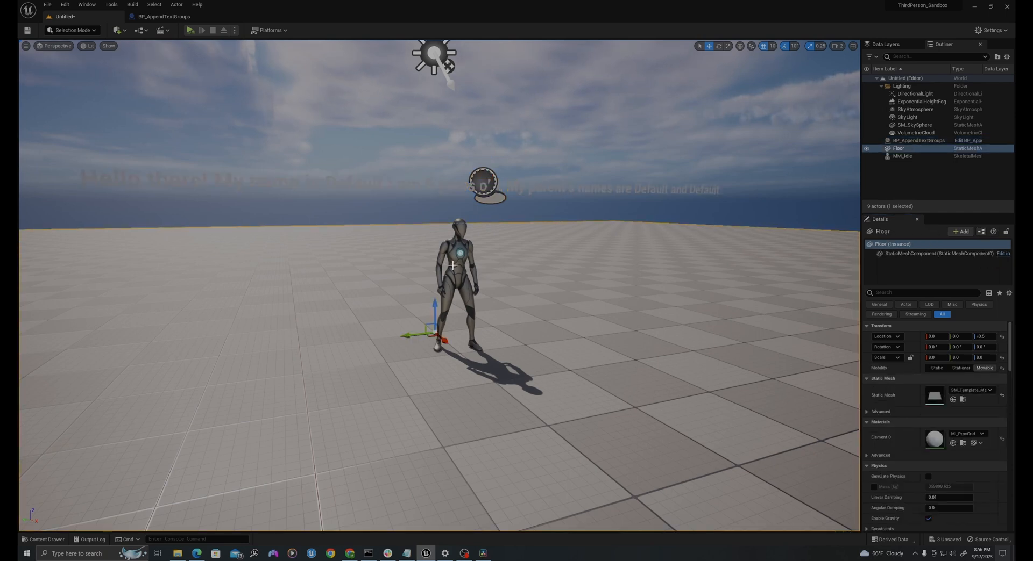
{"action": "left_click", "coordinate": [918, 140]}
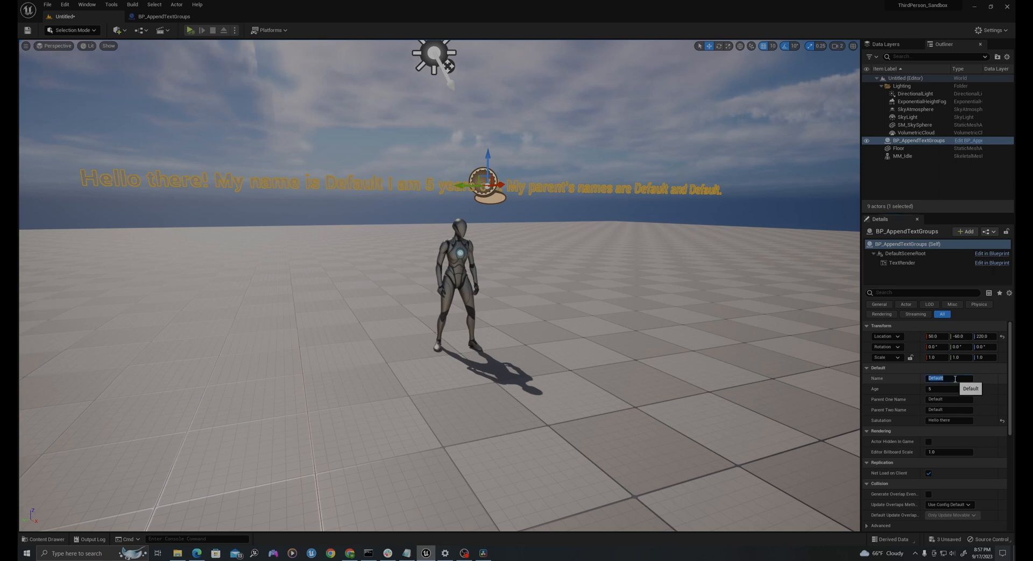
{"action": "type", "text": "Steve"}
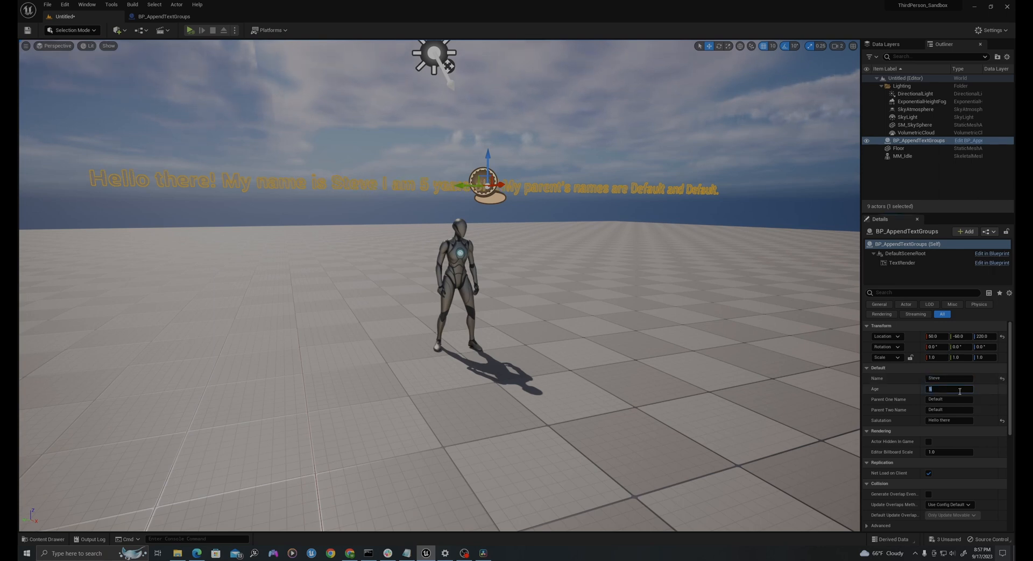
{"action": "type", "text": "25"}
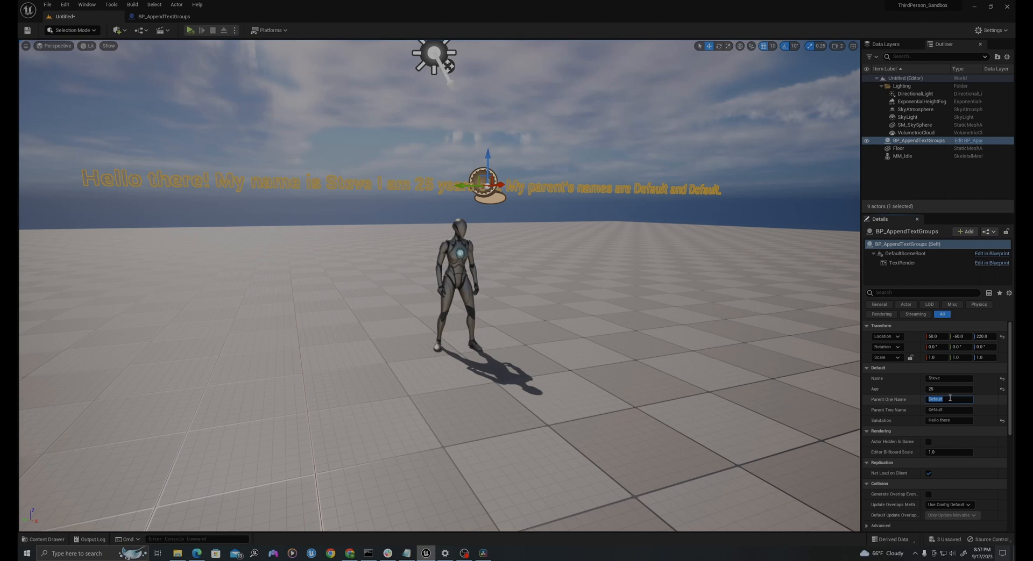
{"action": "mouse_move", "coordinate": [946, 406]}
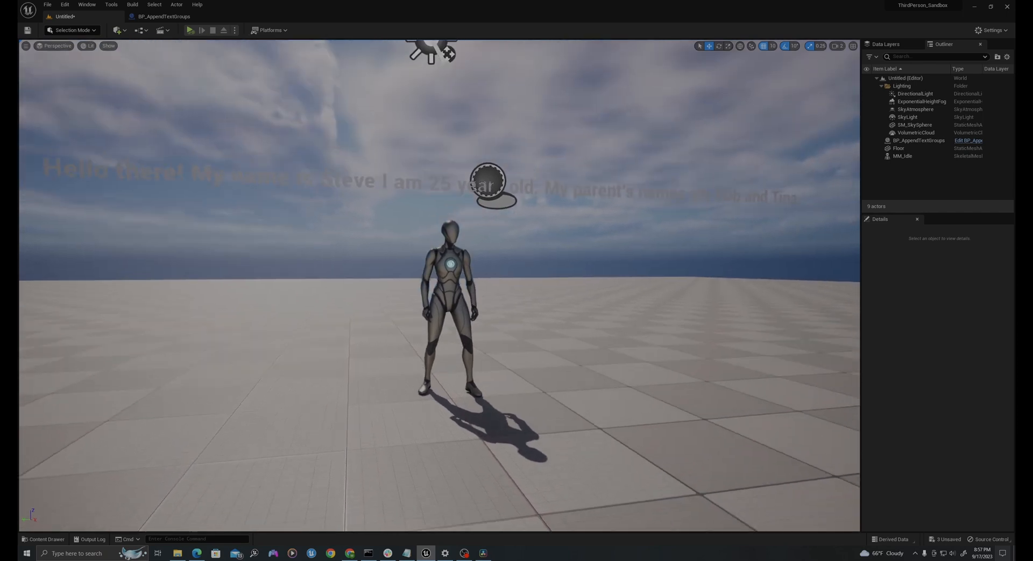
- Duplicate the actor and mannequin, giving the copy Salutation Howdy and Name Bill
{"action": "left_click", "coordinate": [918, 140]}
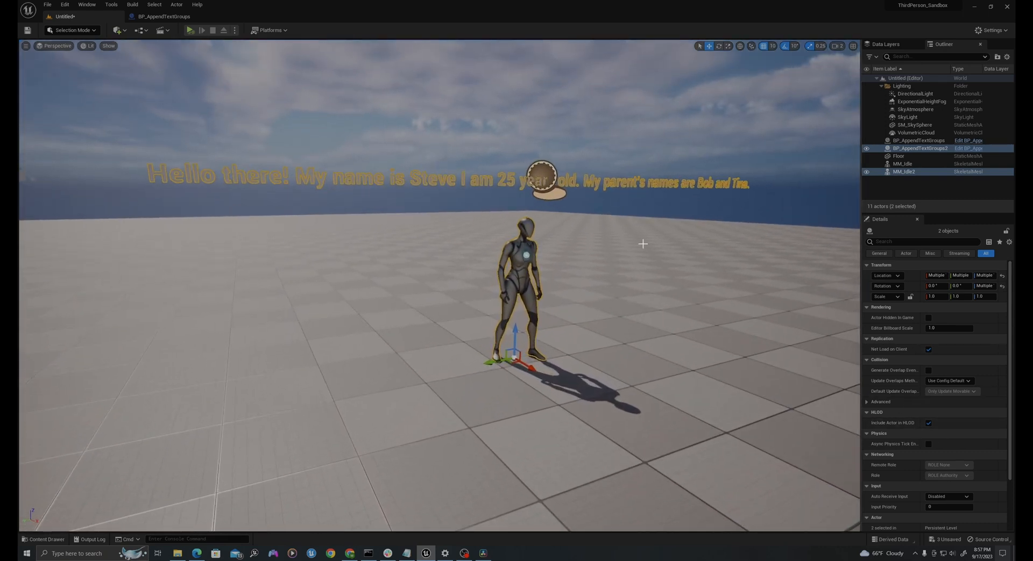
{"action": "left_click", "coordinate": [918, 148]}
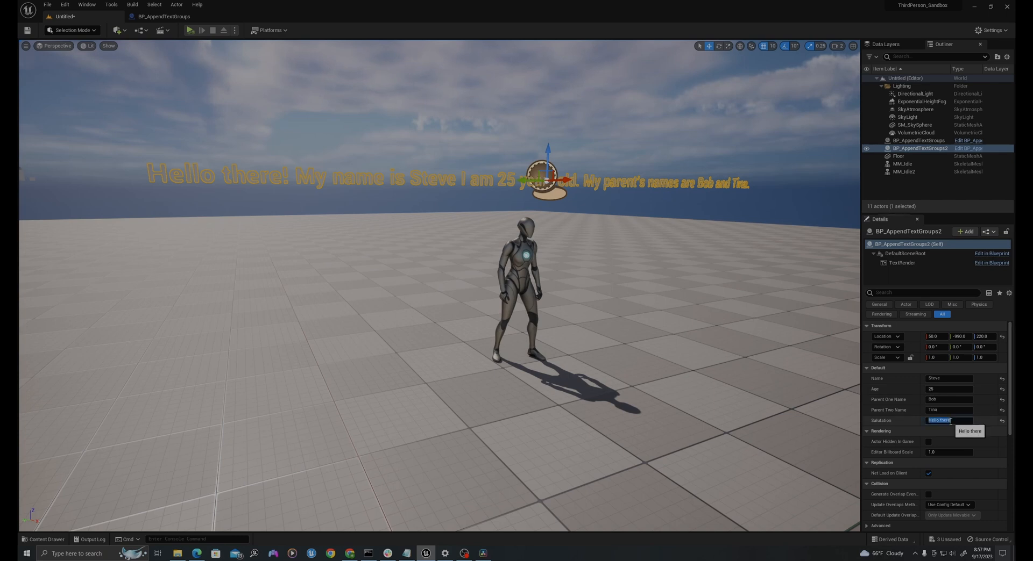
{"action": "type", "text": "Howdy"}
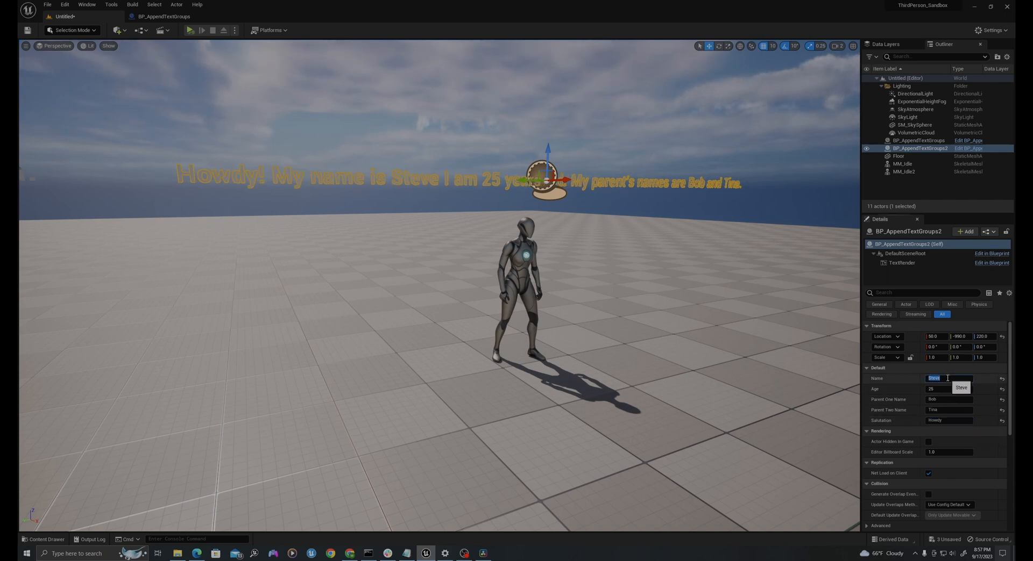
{"action": "type", "text": "Bill"}
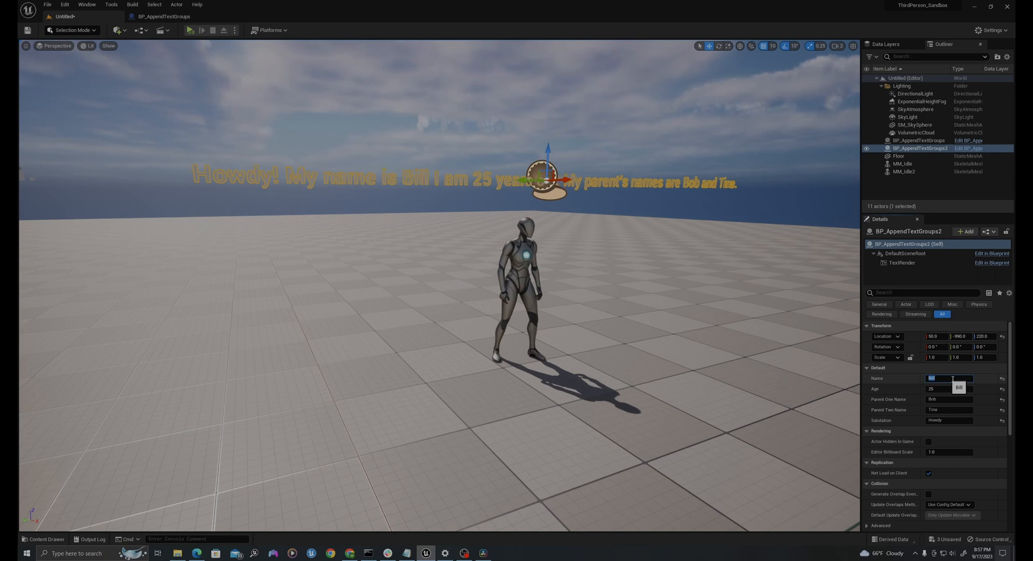
{"action": "left_click", "coordinate": [948, 390]}
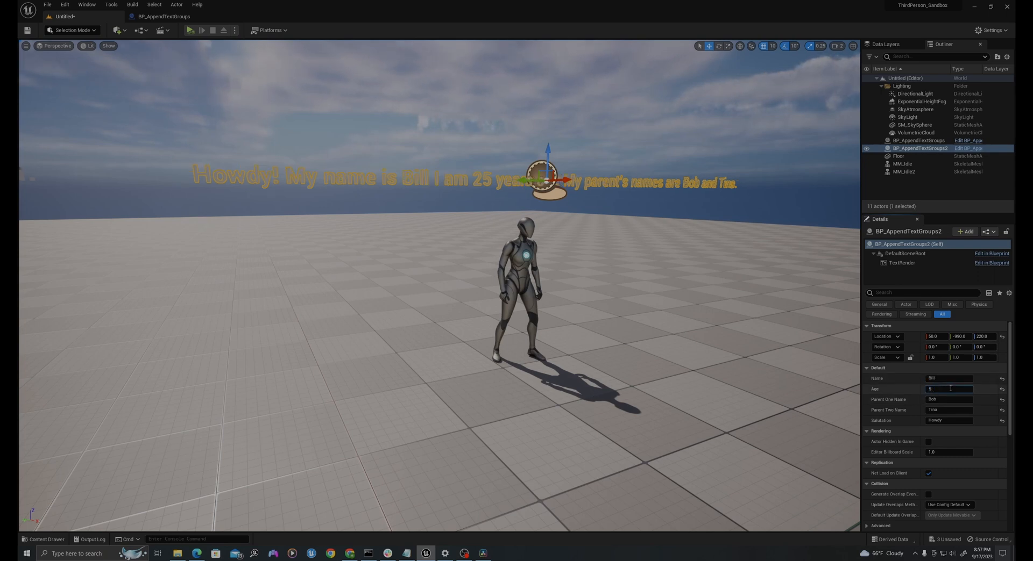